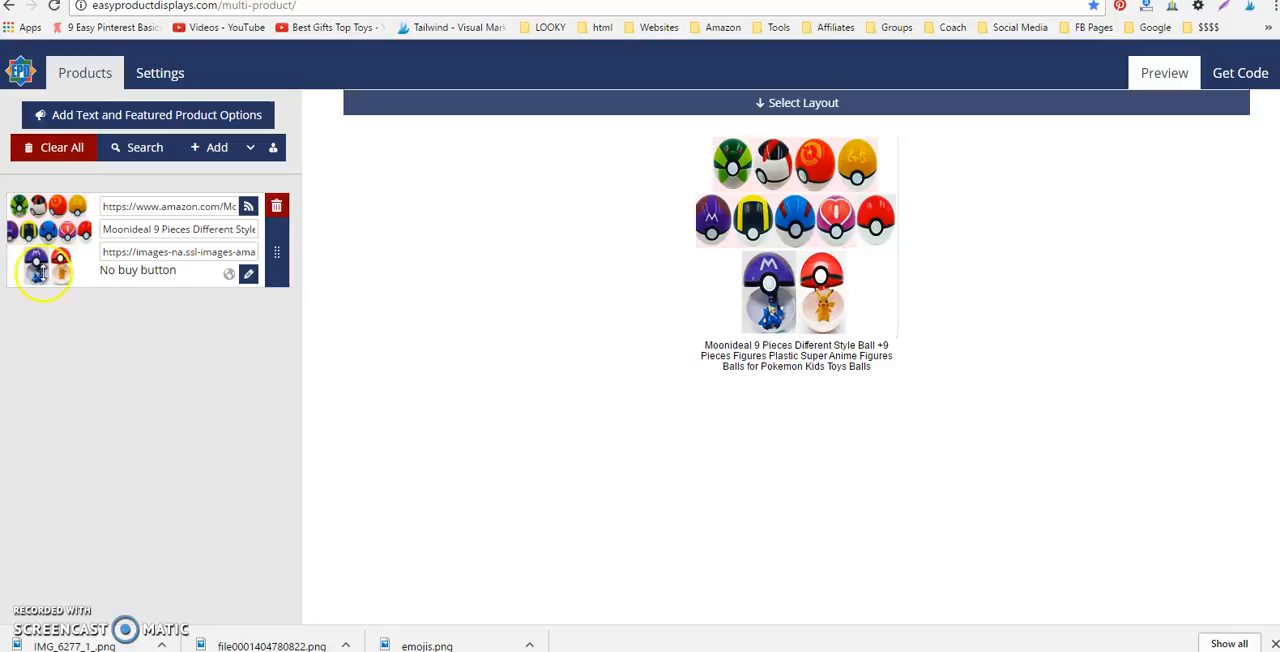
mouse_move(160, 77)
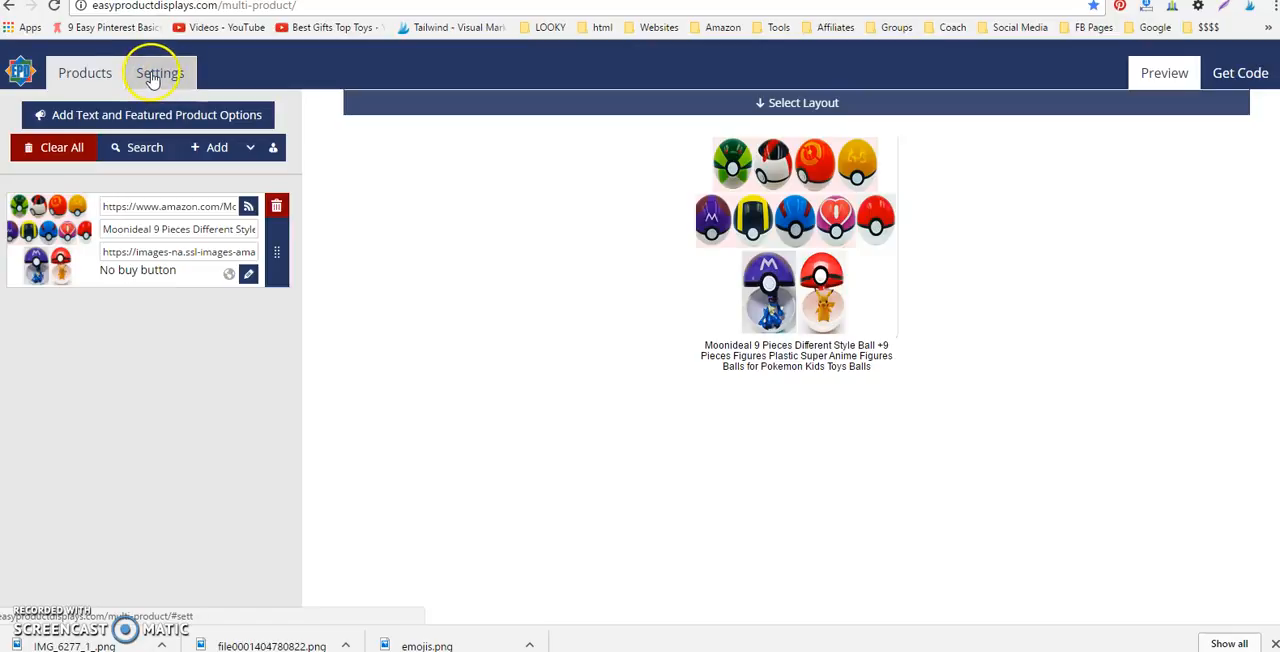
- Open the display settings and list the Buy Button type choices
click(157, 71)
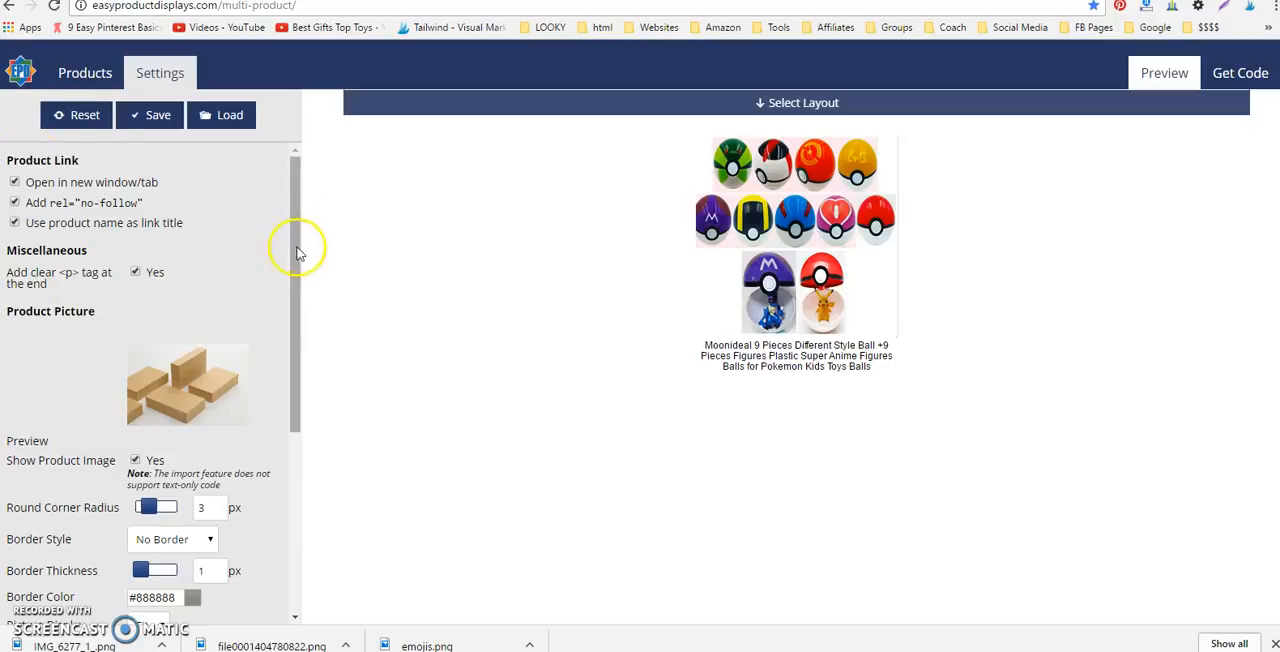
scroll(down, 3)
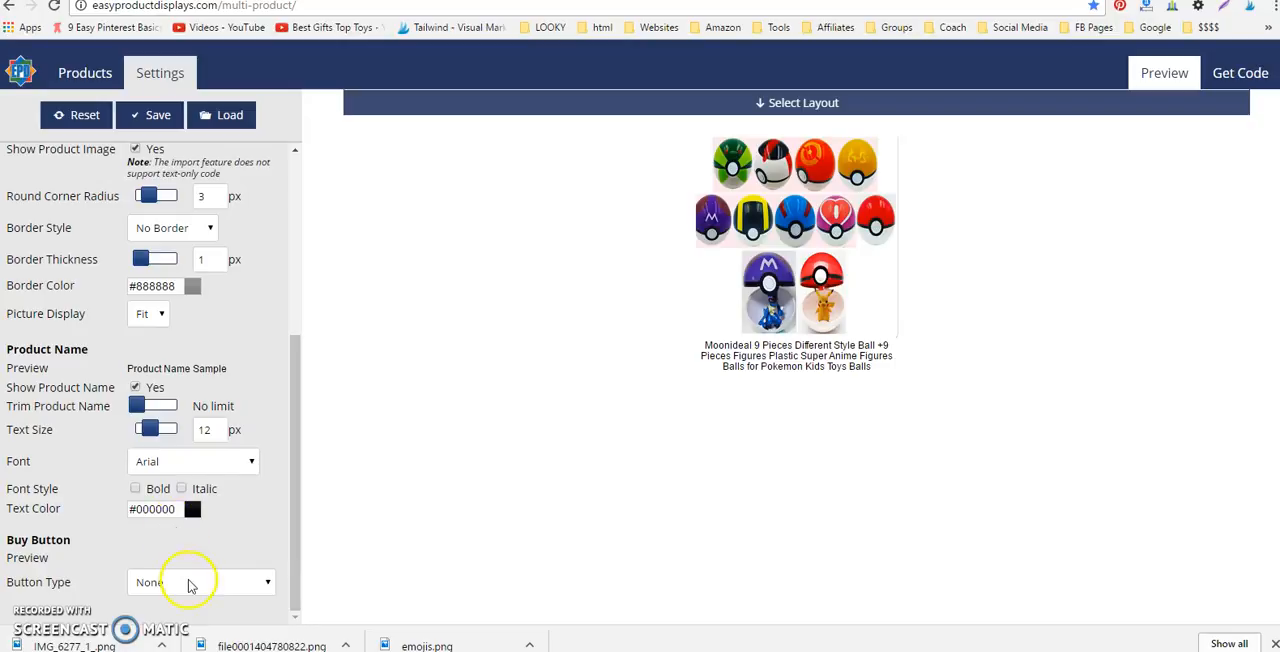
click(200, 582)
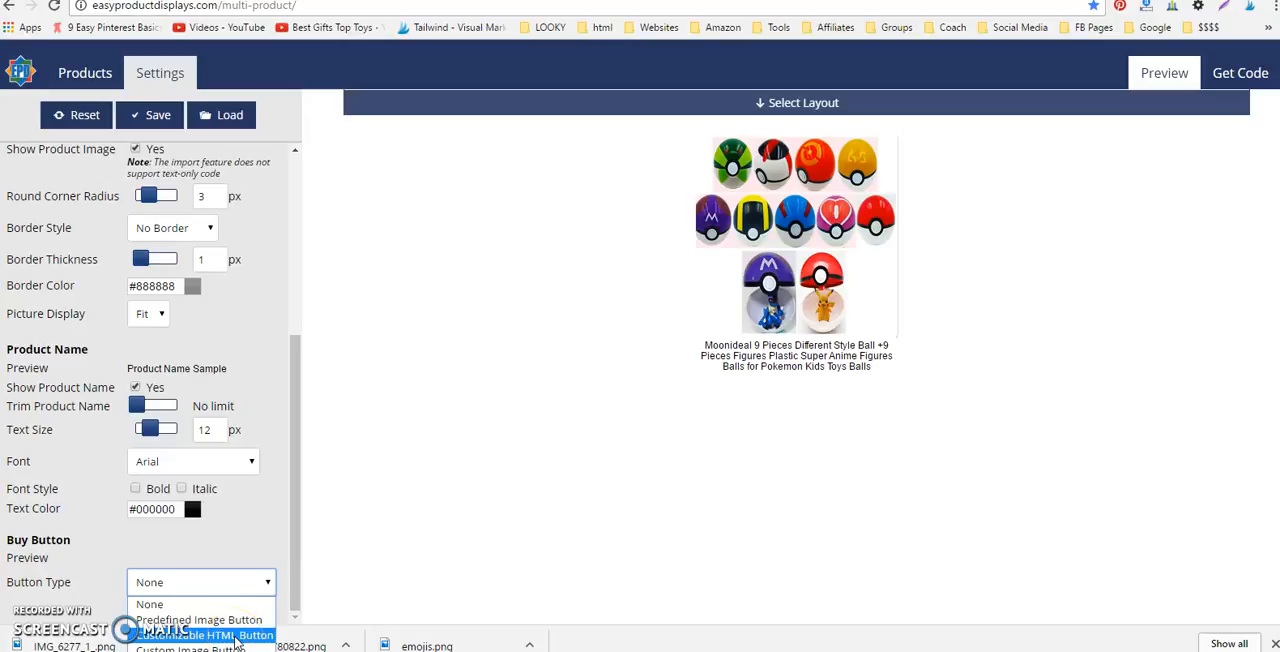
- Choose Customizable HTML Button and set the button text to 'Buy NOW'
click(213, 632)
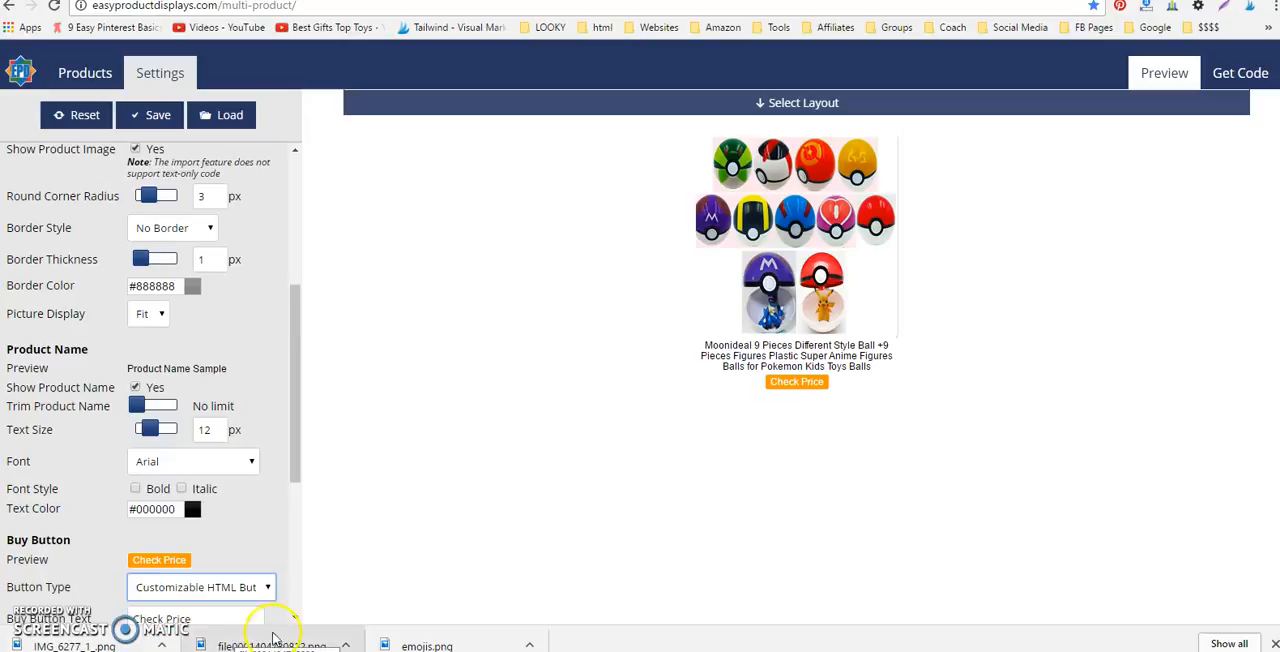
mouse_move(1269, 390)
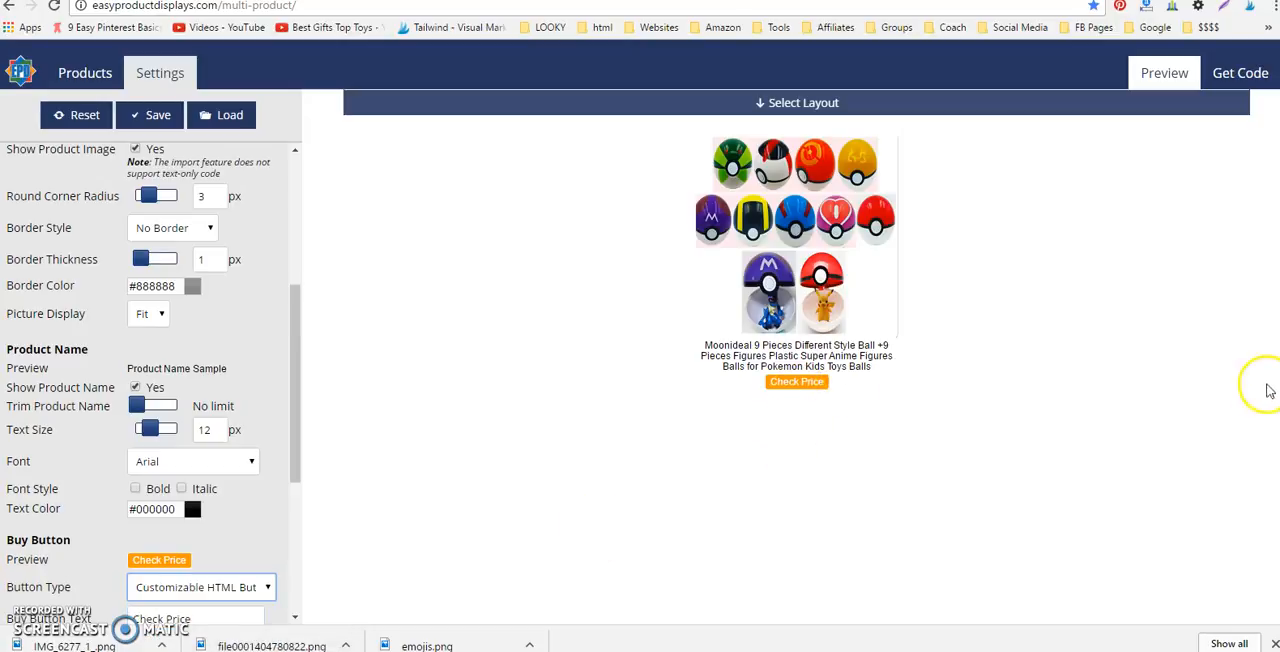
scroll(down, 3)
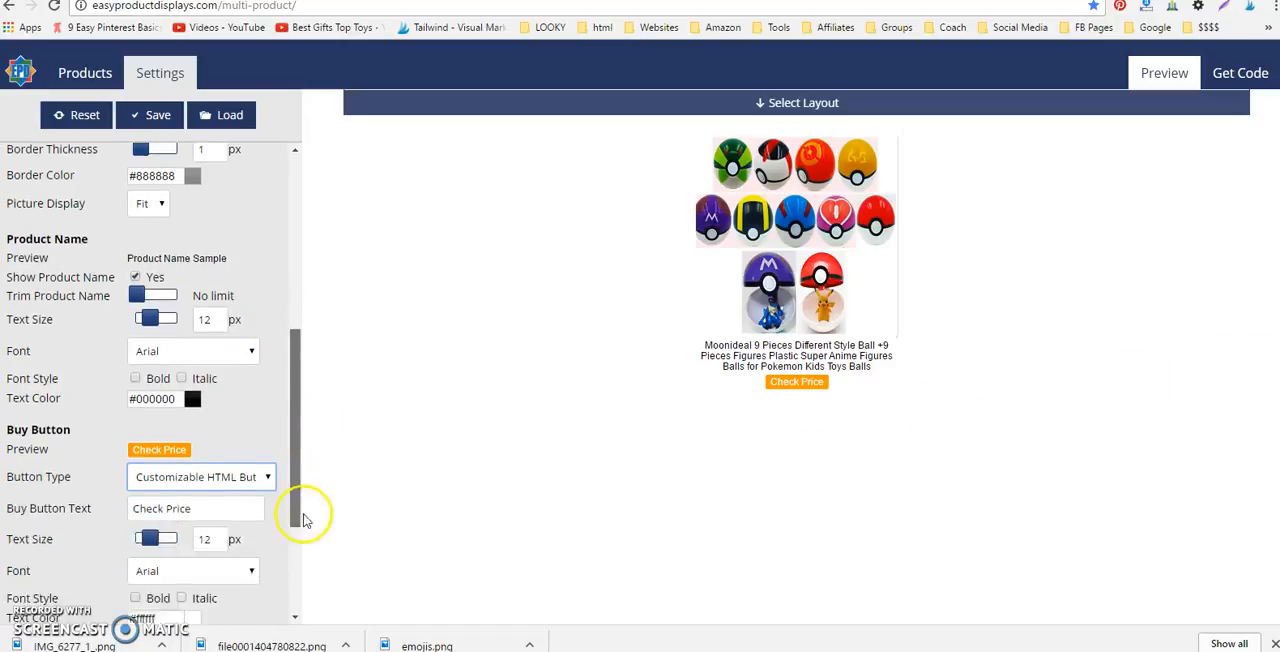
scroll(down, 3)
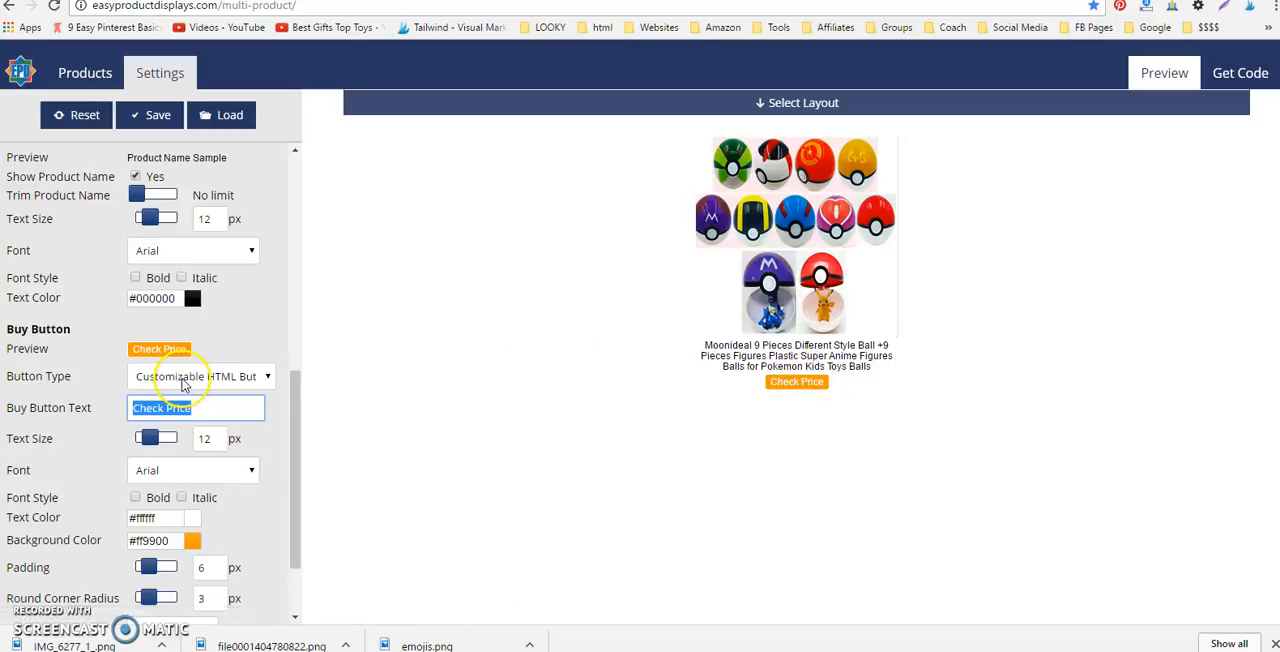
text(Buy NOW)
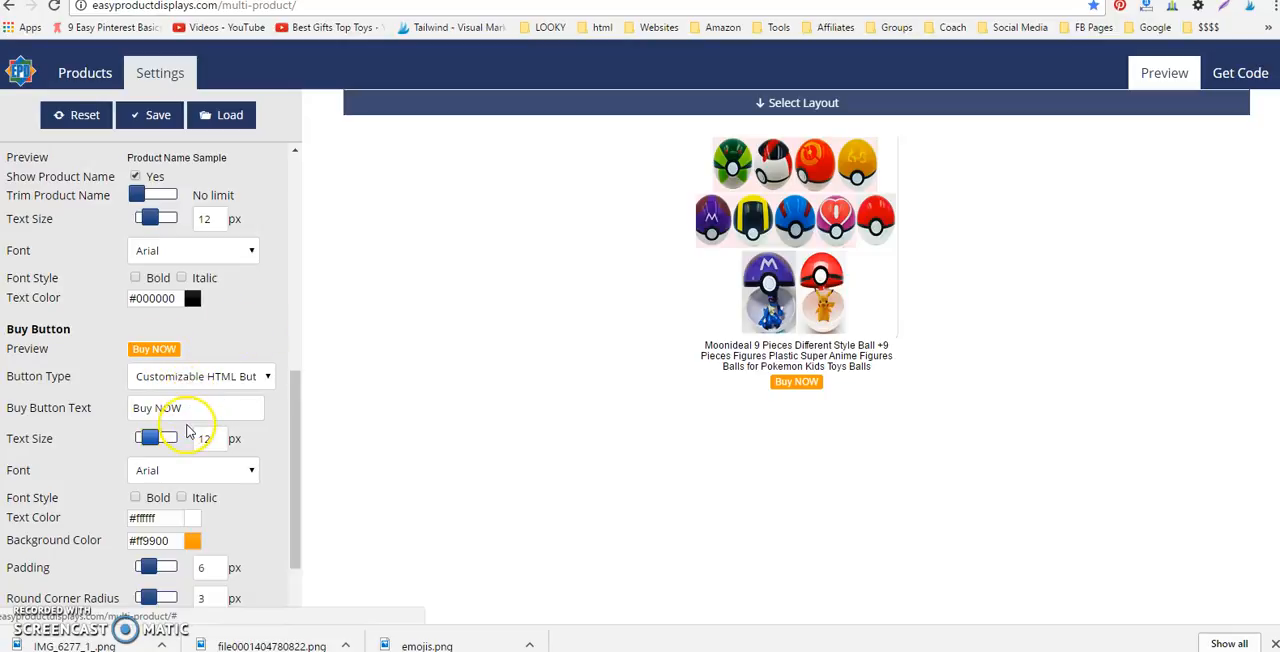
click(195, 408)
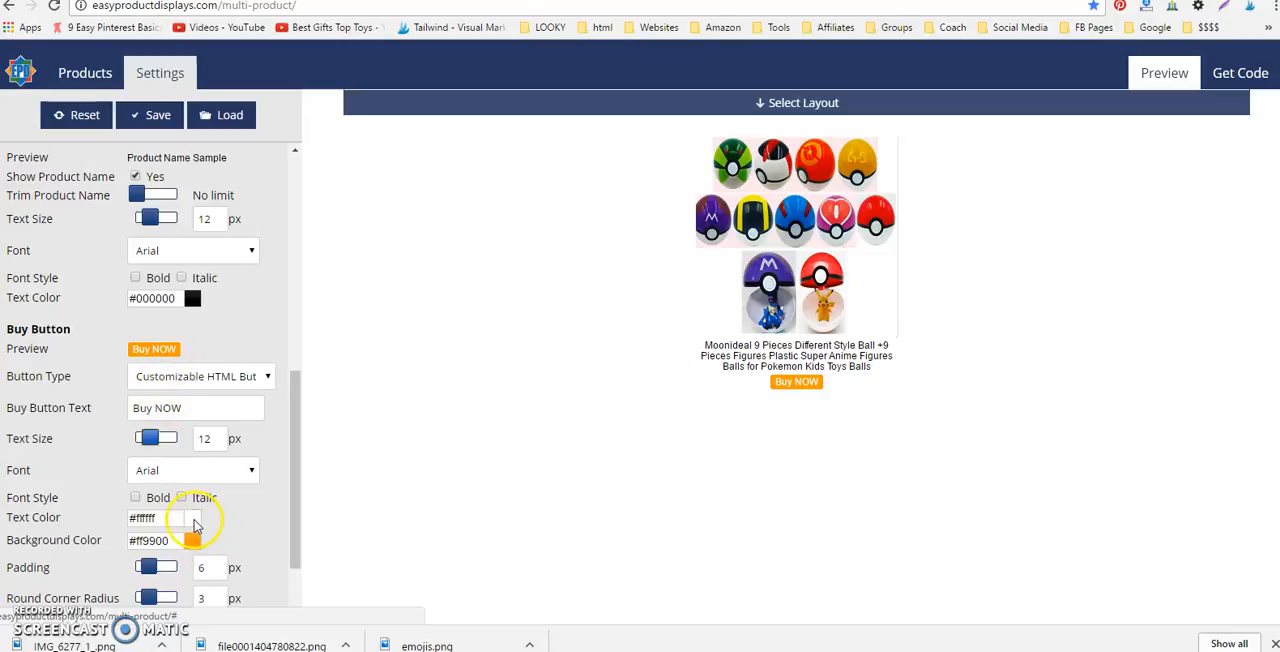
- Set black button text and increase padding, corner radius and border thickness
click(192, 518)
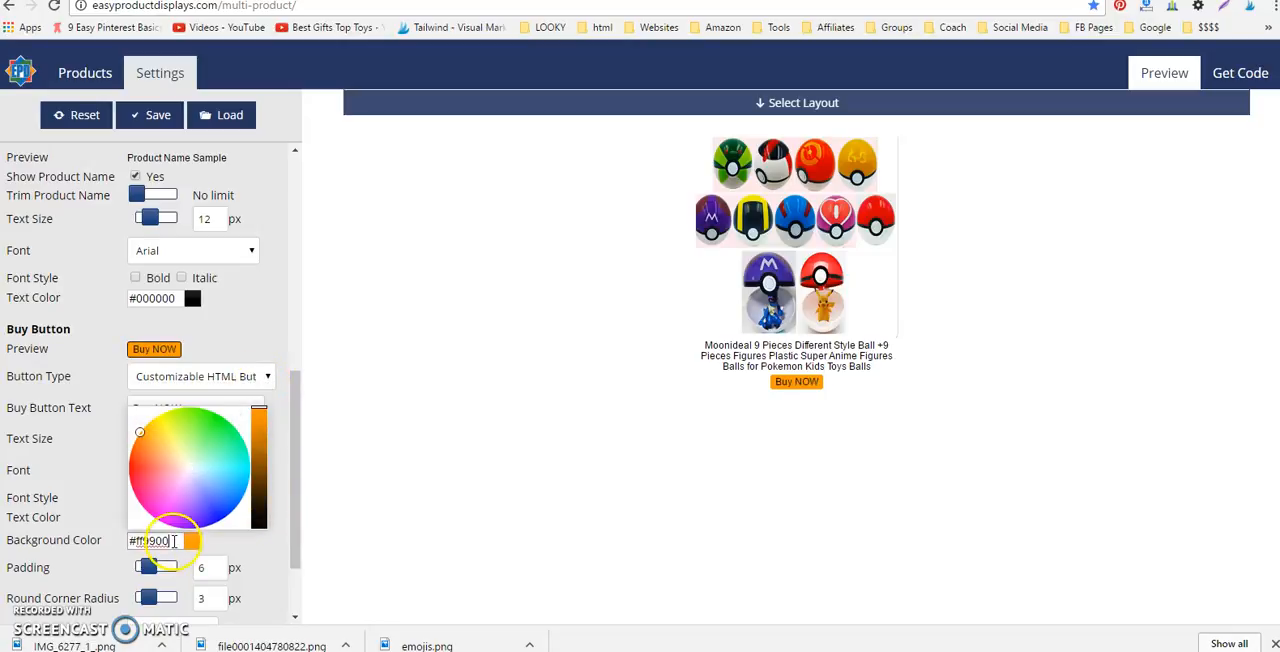
mouse_move(266, 561)
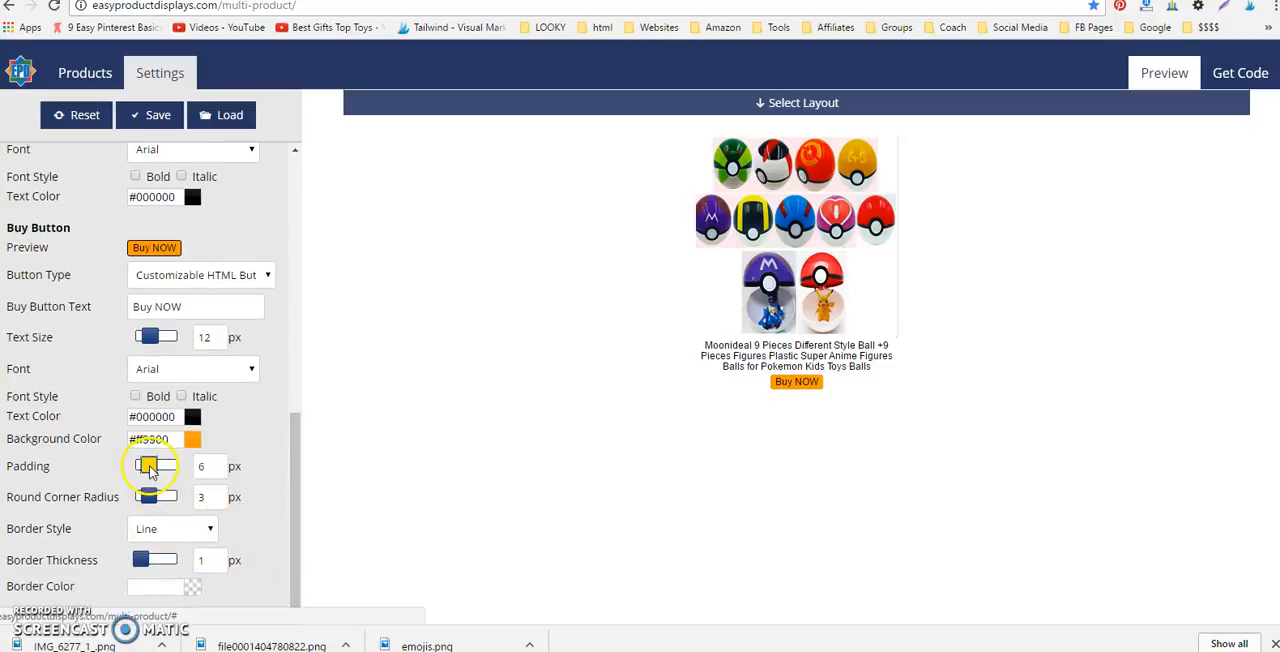
drag(148, 465, 168, 475)
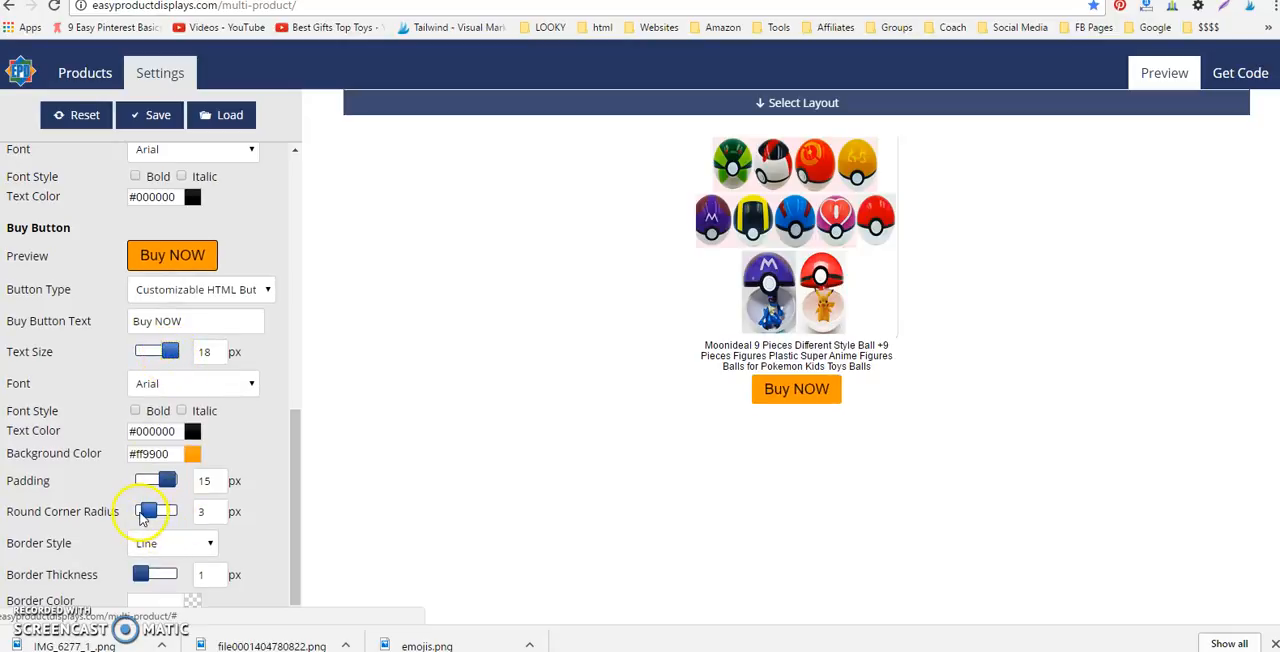
drag(148, 511, 177, 507)
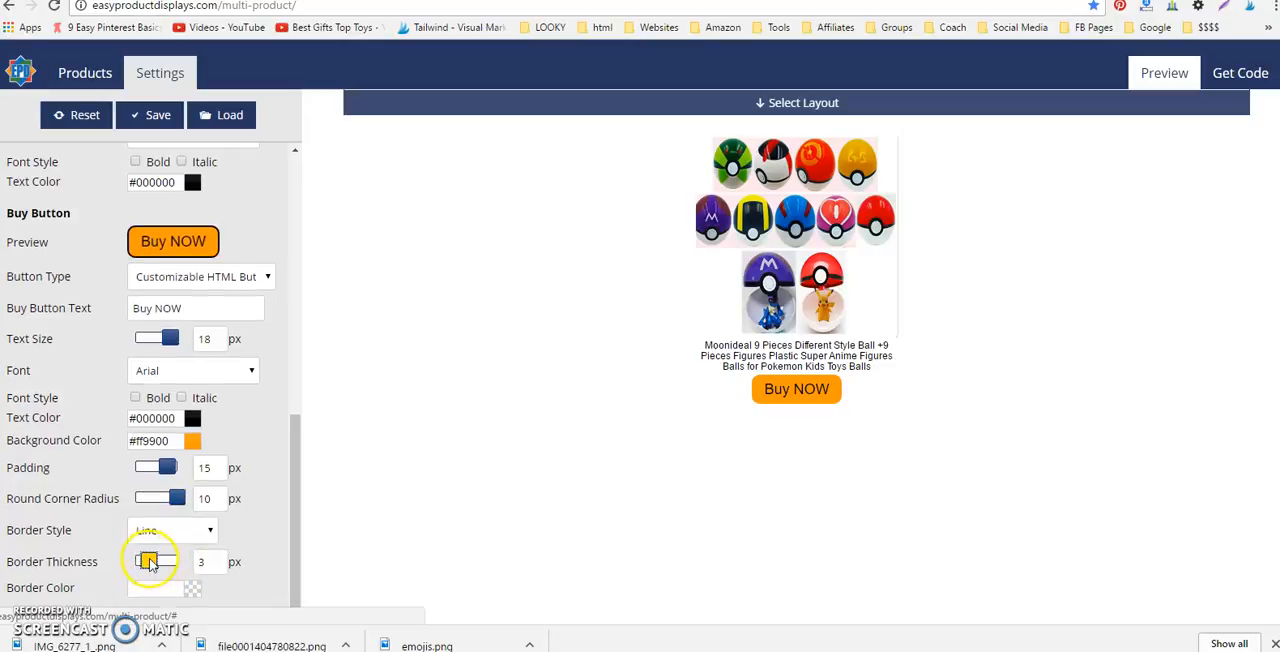
drag(148, 561, 160, 566)
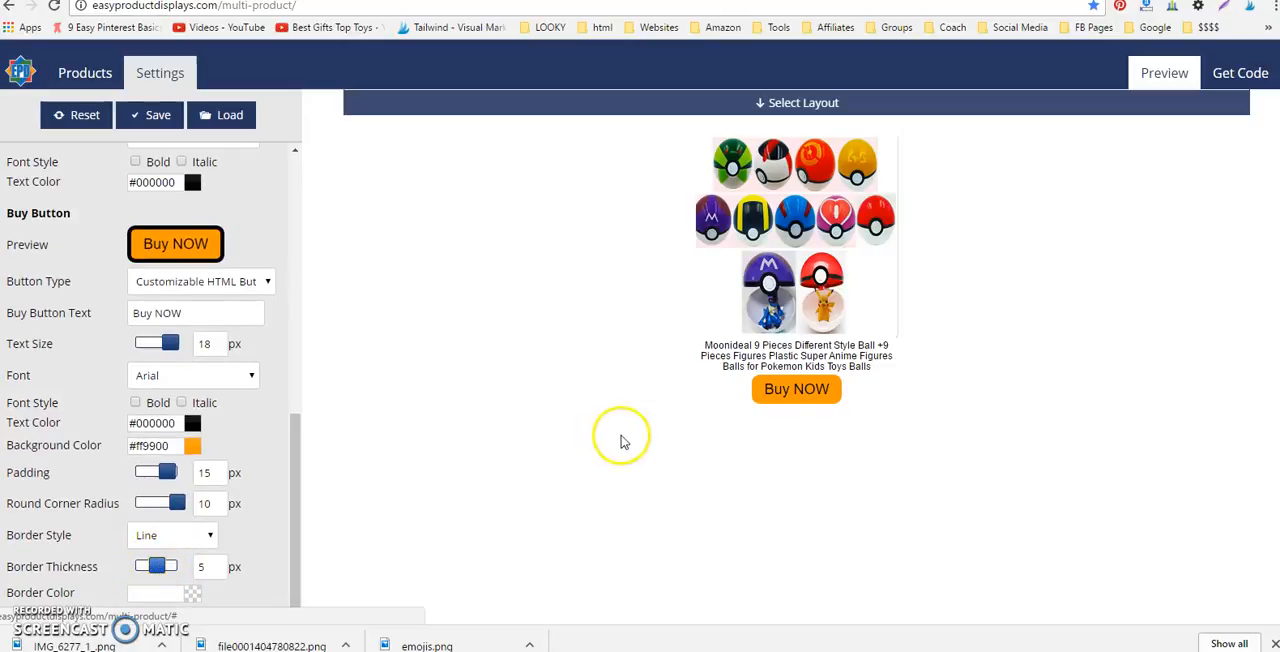
mouse_move(796, 389)
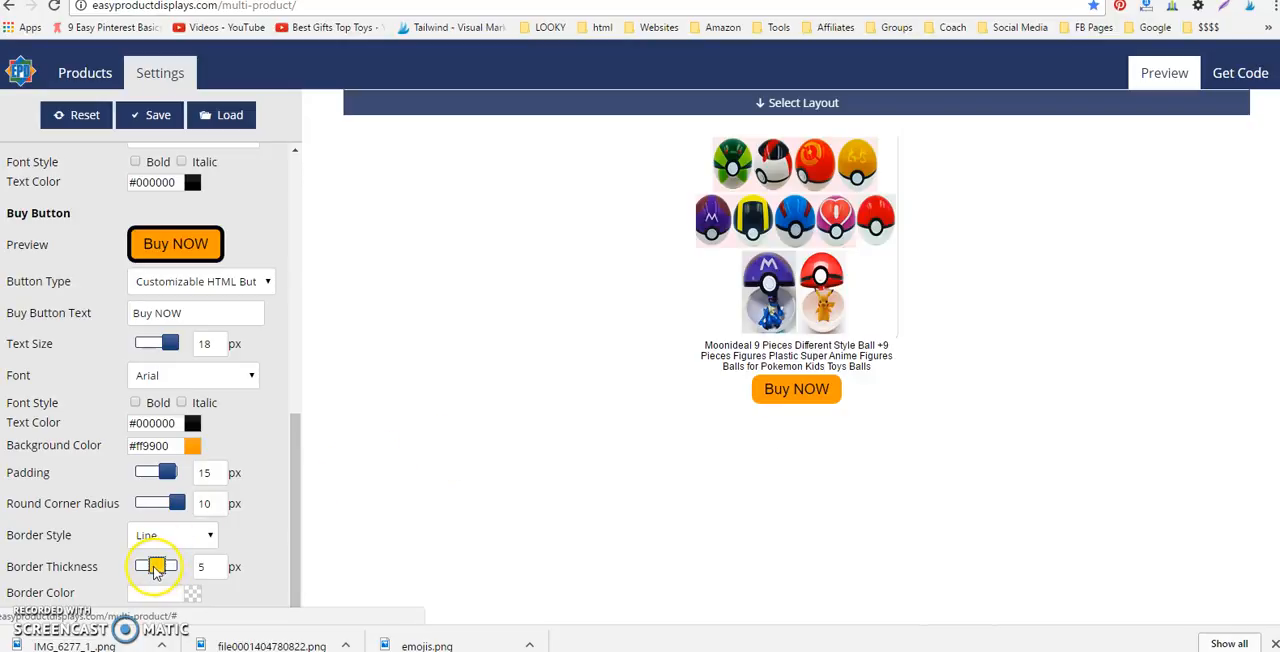
- Give the button a dark border color and bold text, then view the generated code
click(192, 444)
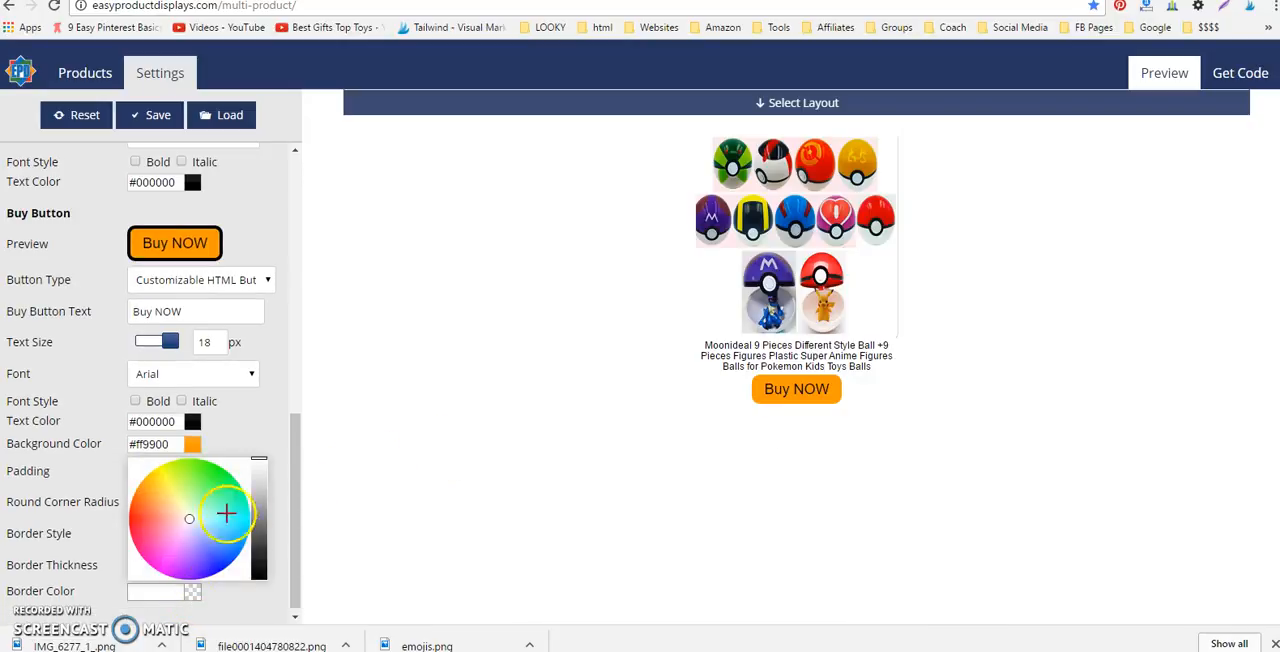
click(258, 563)
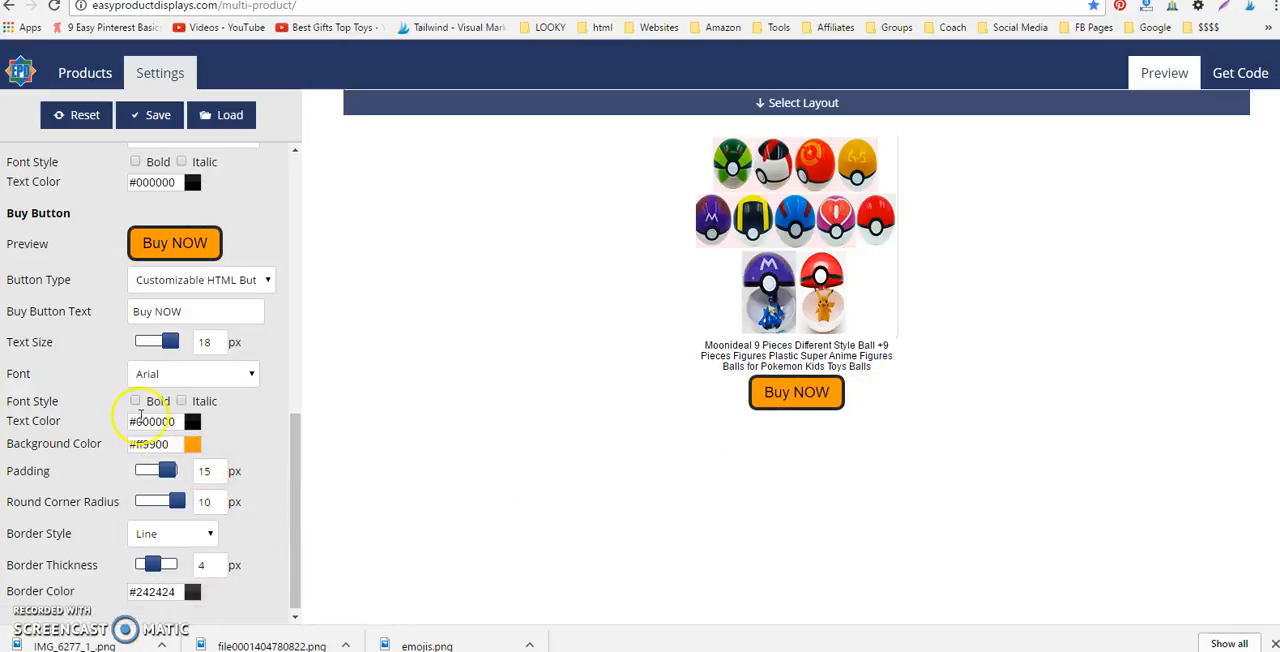
click(135, 401)
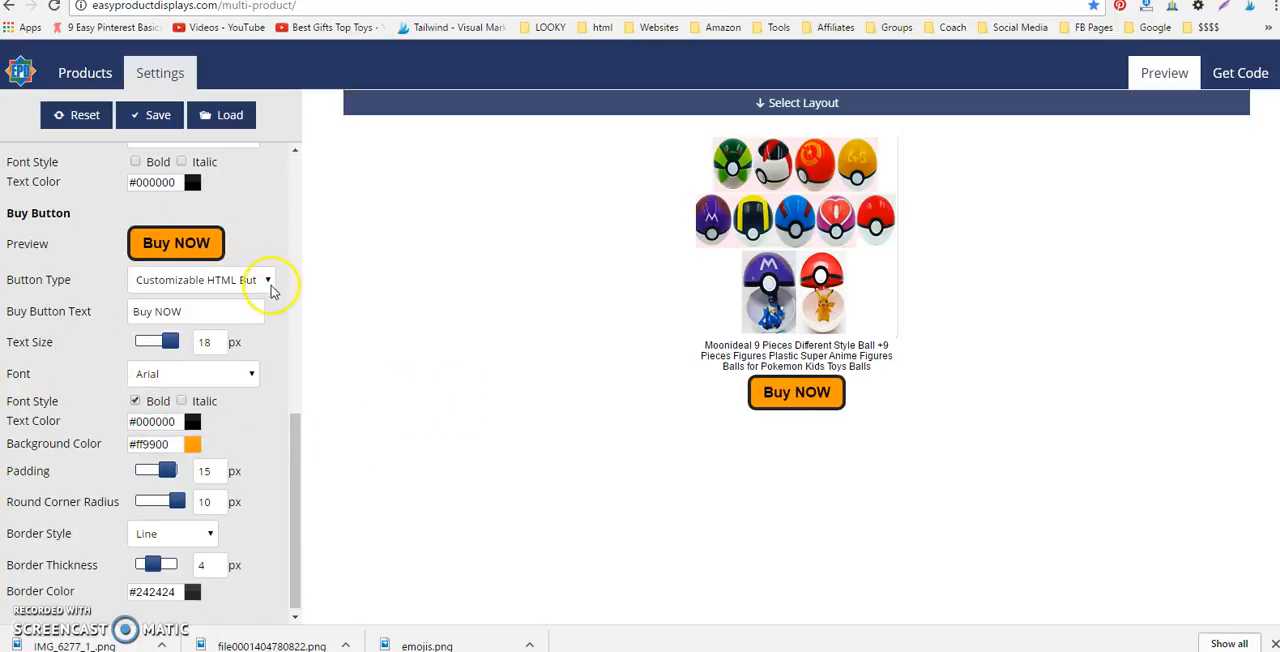
mouse_move(985, 207)
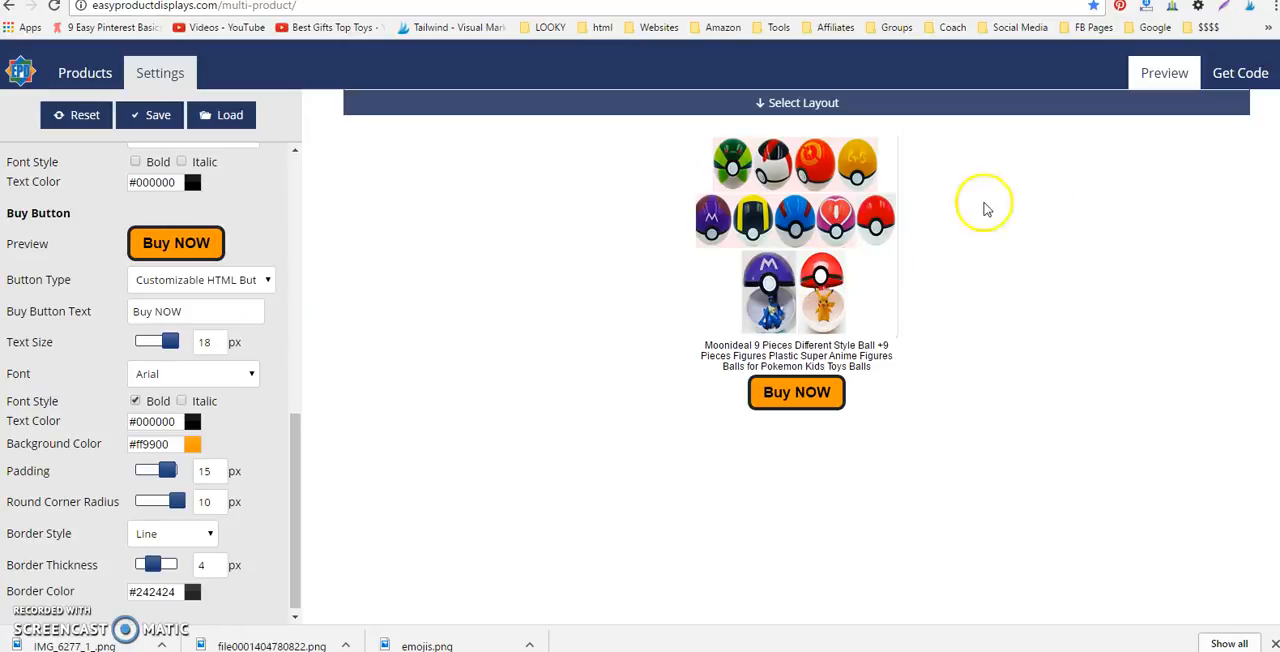
click(1240, 72)
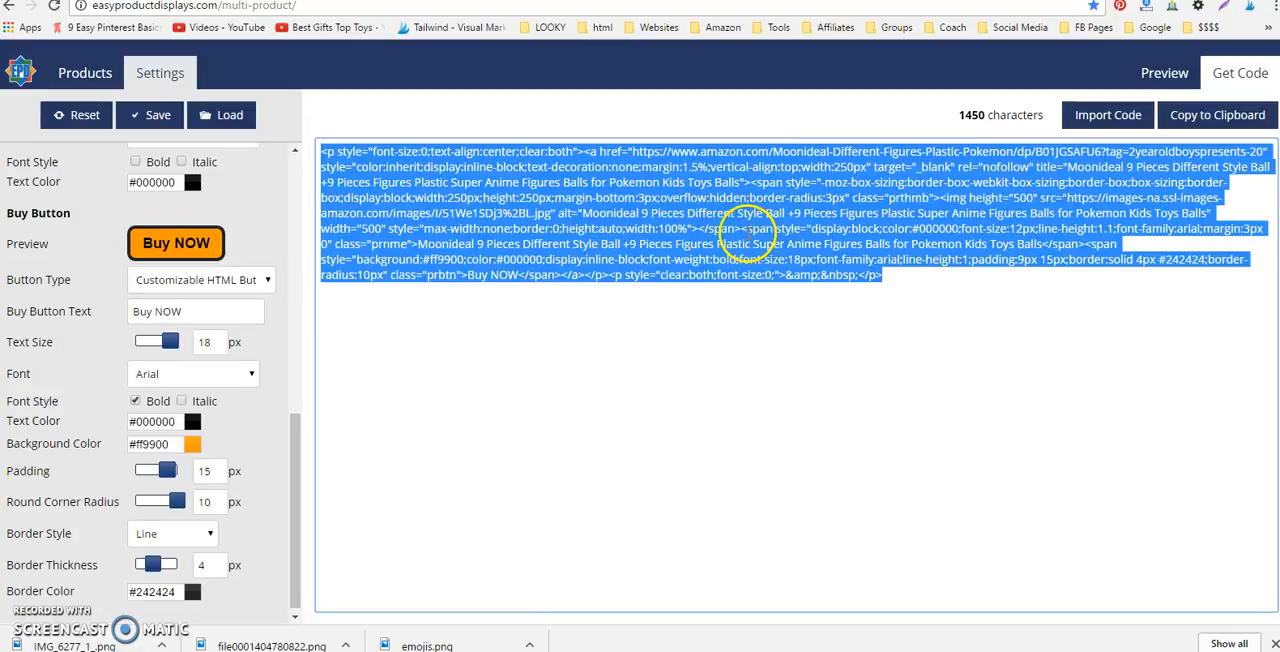
- Return to the live preview, check the product list, and reopen display settings
click(1159, 72)
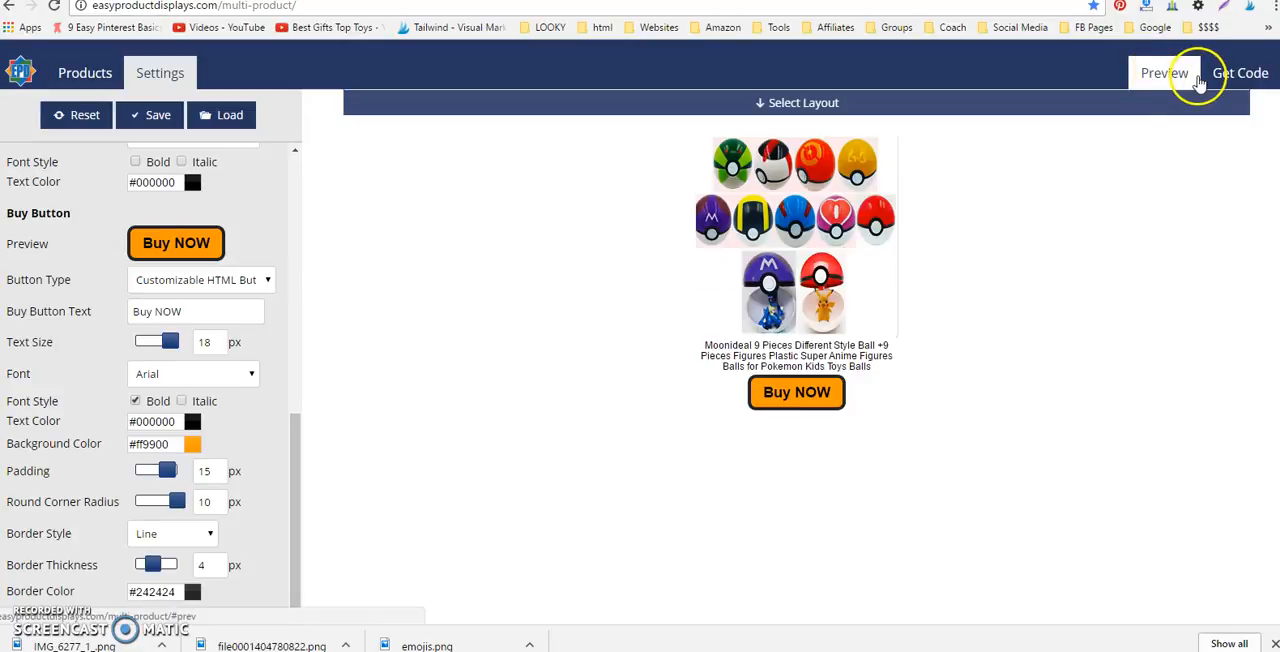
click(85, 72)
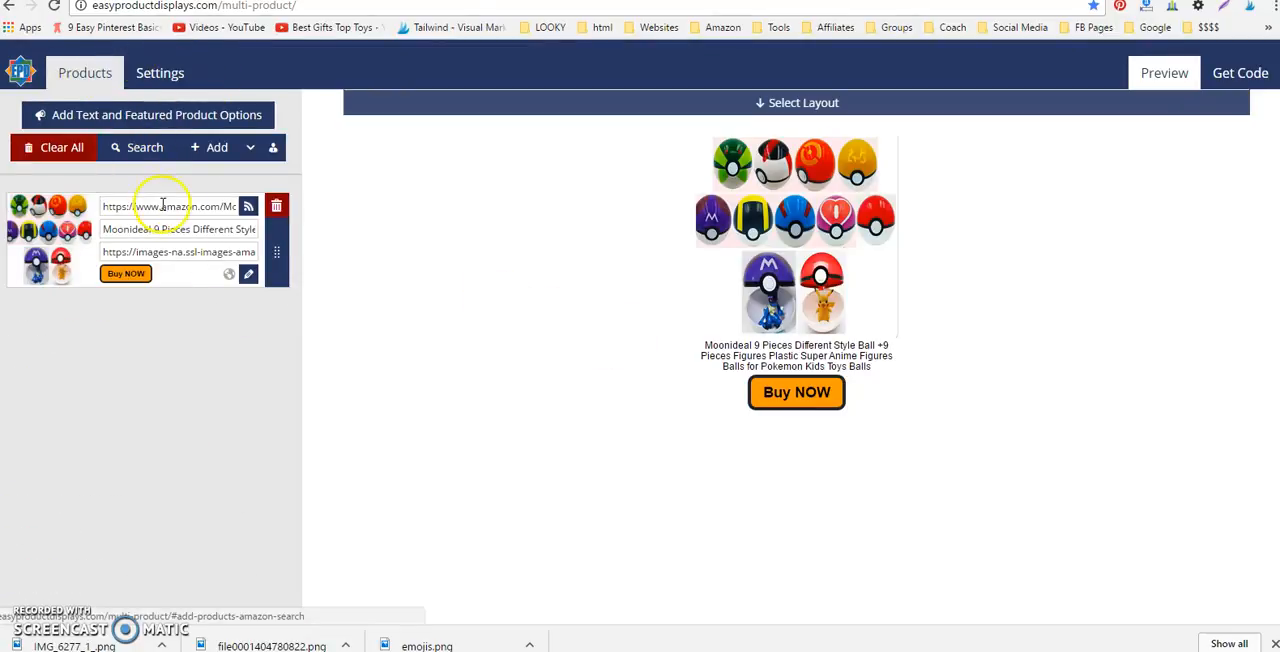
click(163, 72)
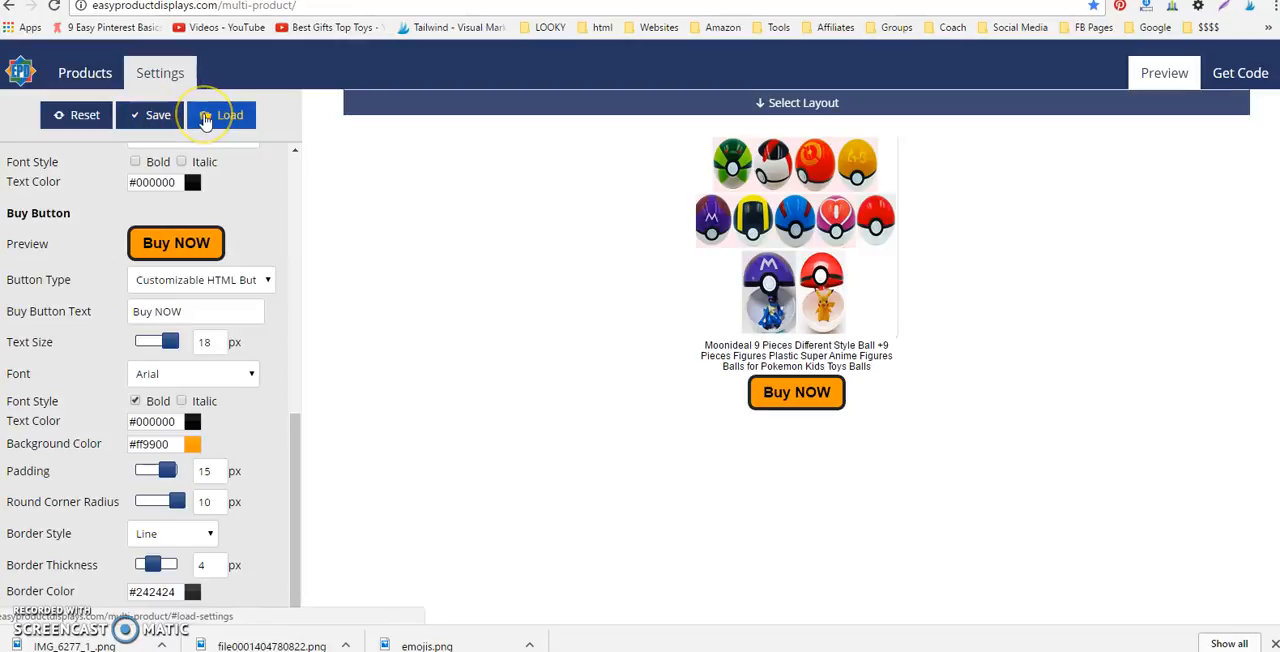
click(150, 114)
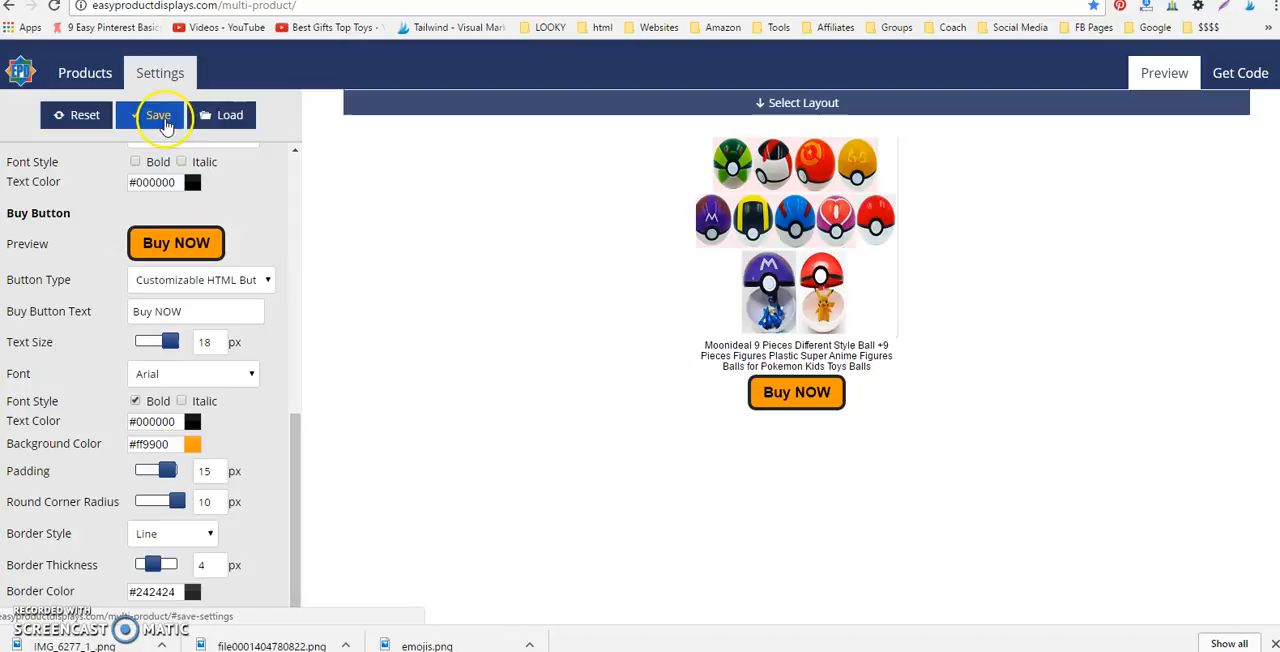
click(157, 114)
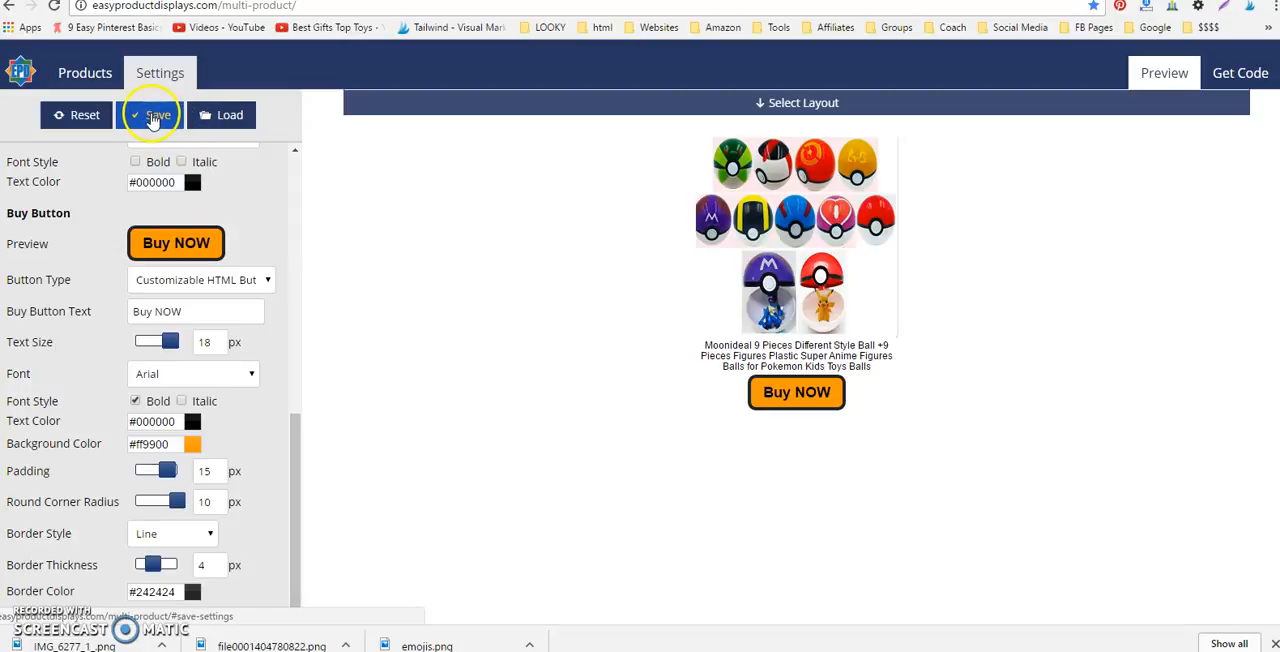
- Save the button settings as 'Orange/Black Buy Now' and return to the products list
click(151, 114)
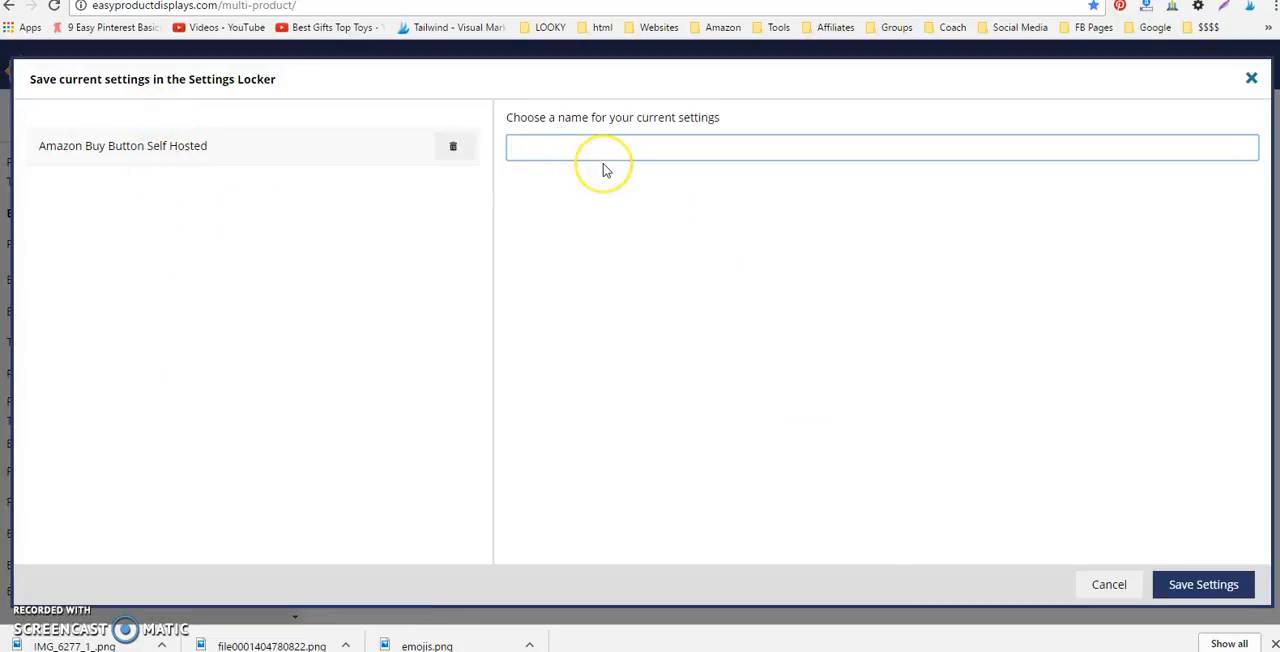
text(Orange/Black Buy Now)
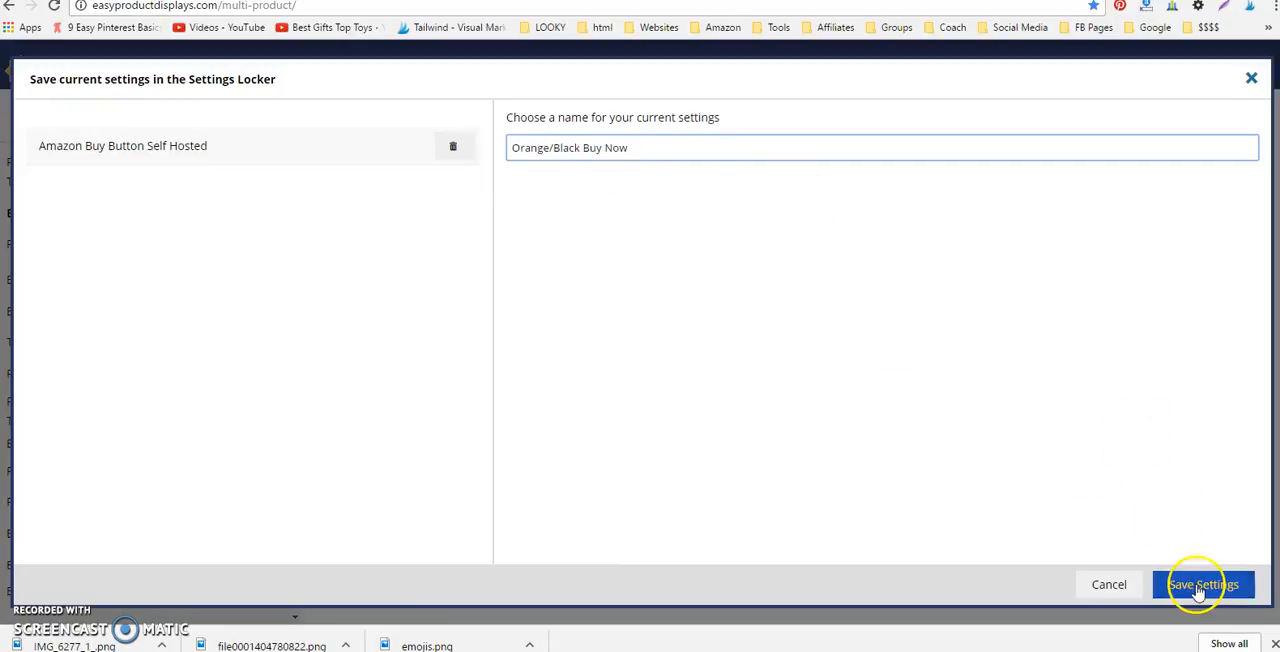
click(1203, 584)
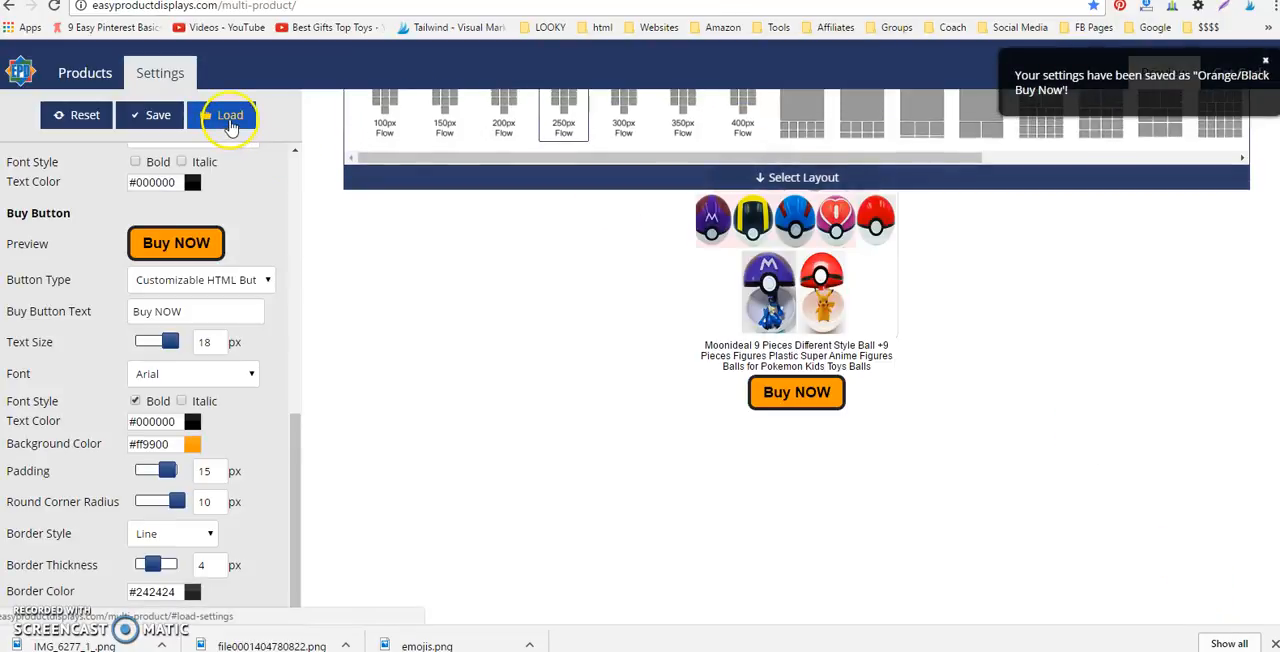
click(227, 115)
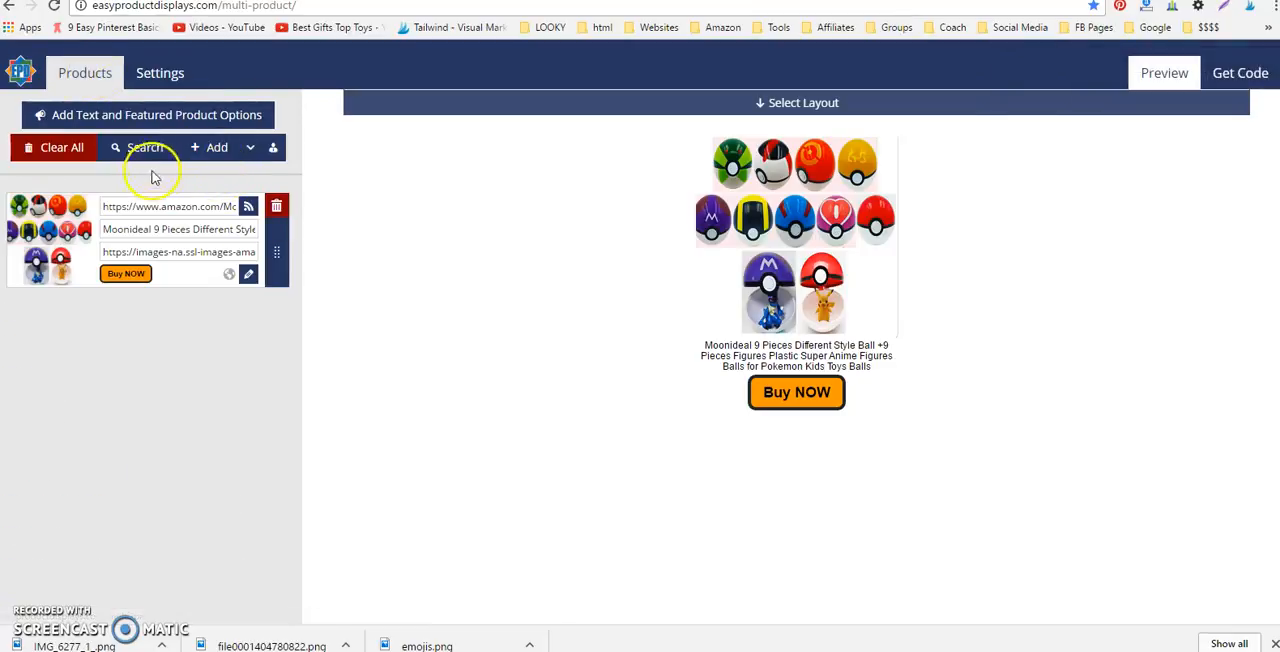
- Add two empty product slots and search Amazon for 'step 2 buggy'
click(216, 147)
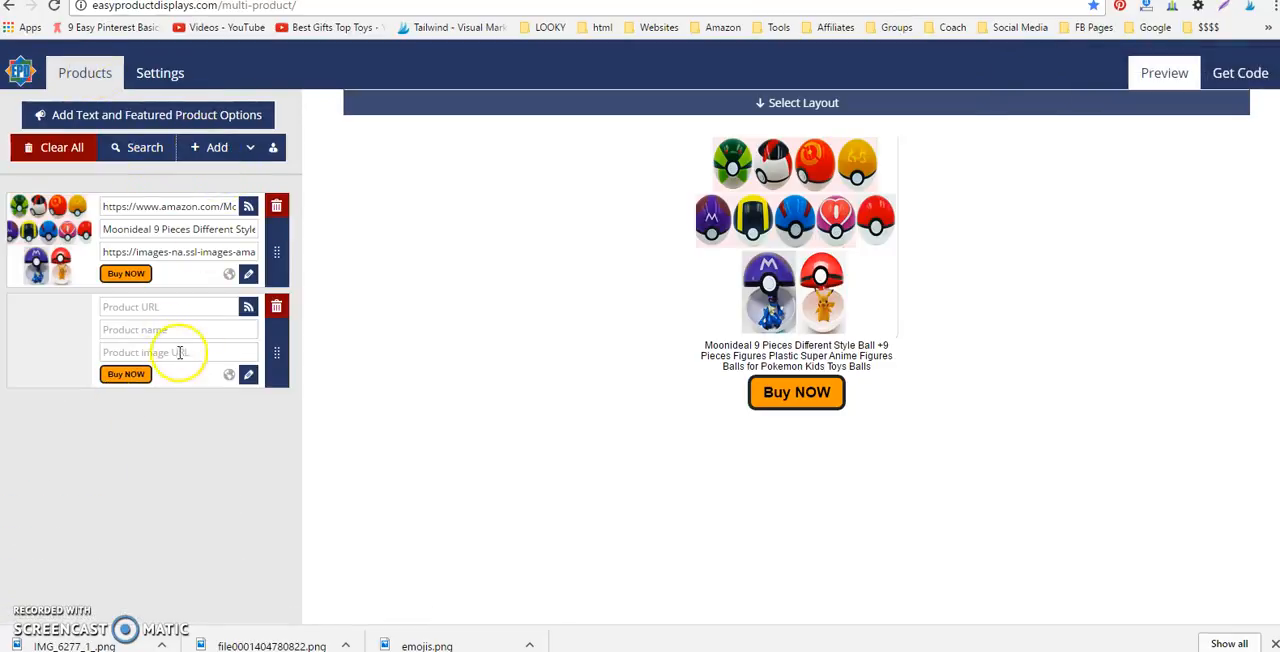
click(210, 147)
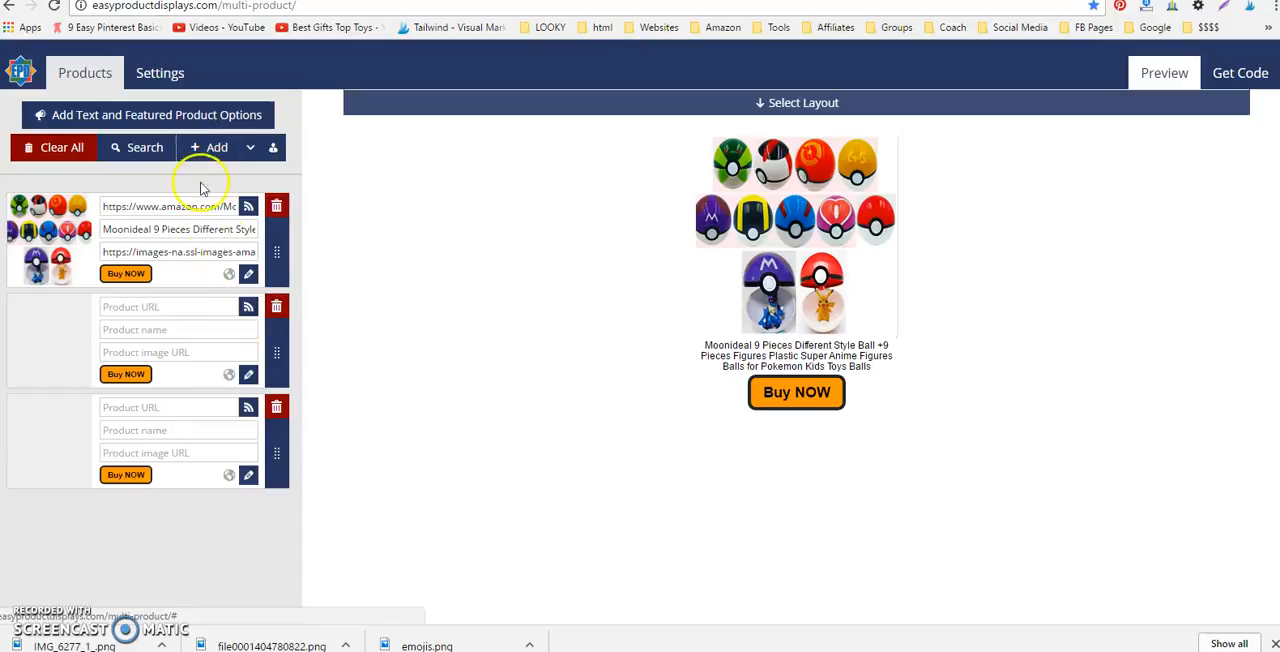
click(143, 147)
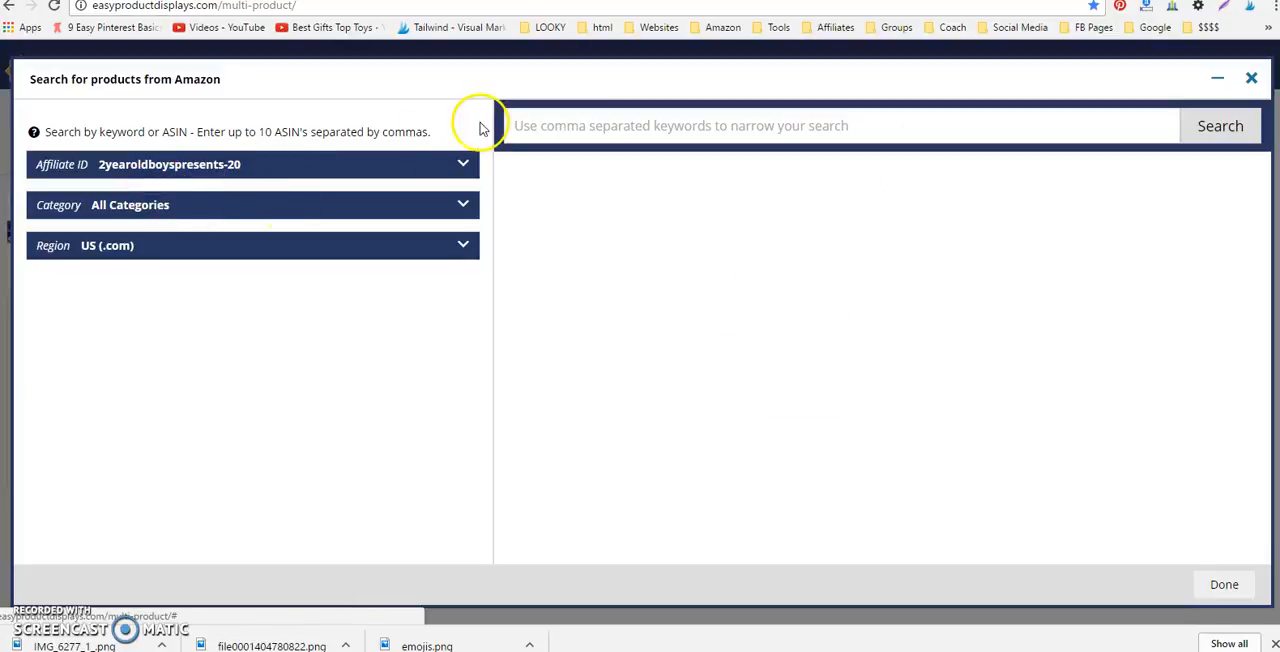
text(step 2 buggy3.)
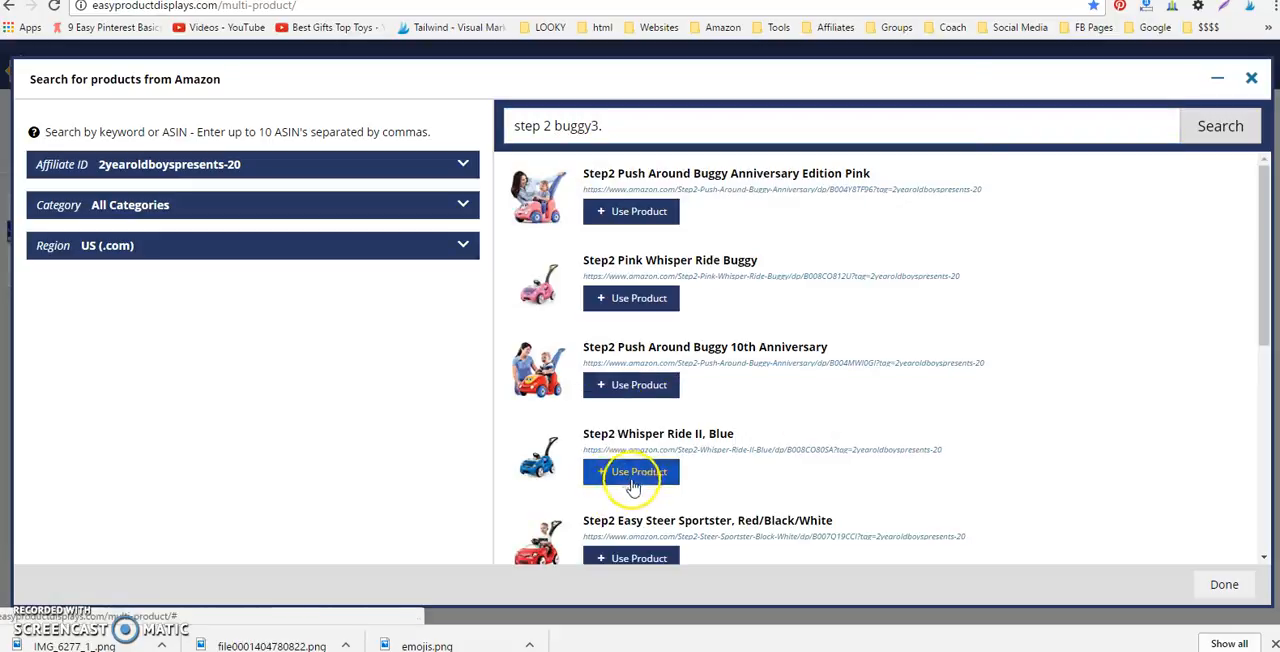
mouse_move(636, 393)
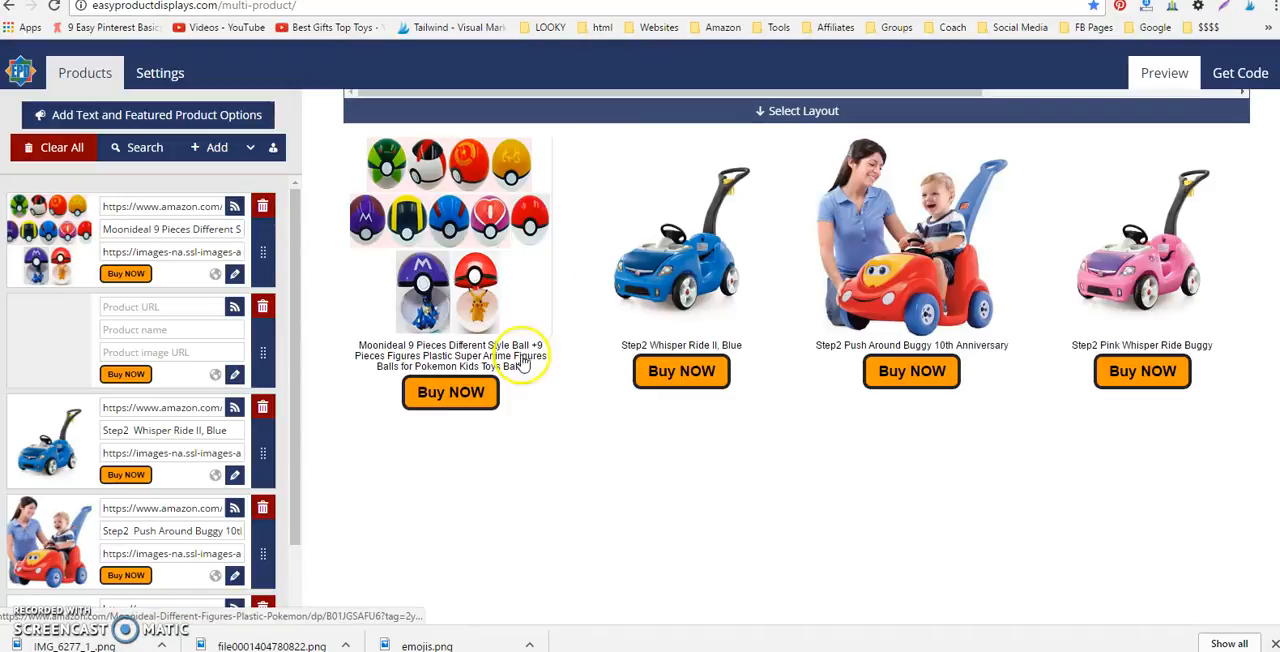
mouse_move(964, 381)
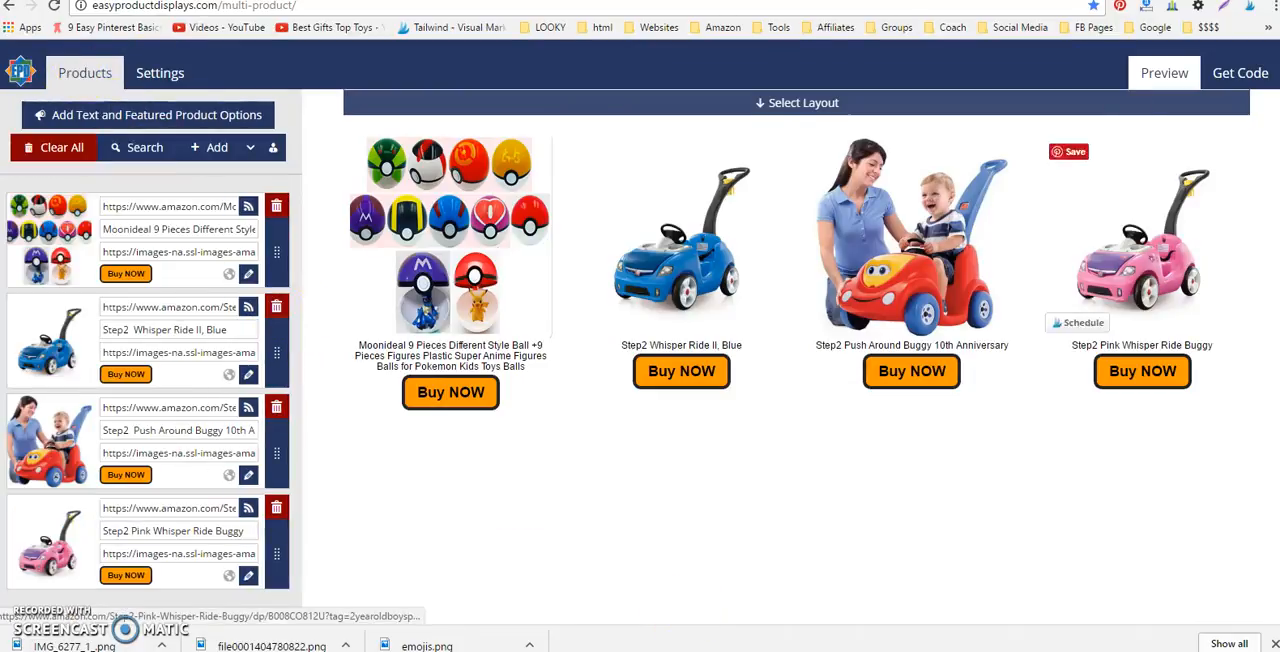
click(1239, 72)
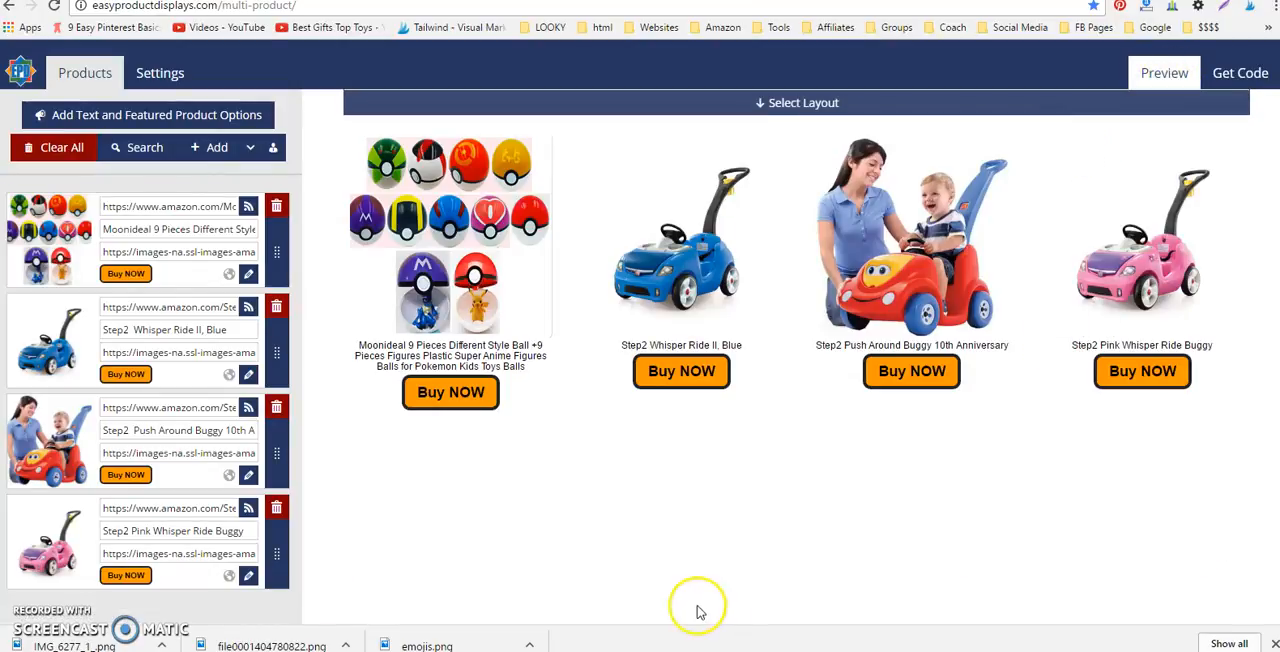
mouse_move(694, 607)
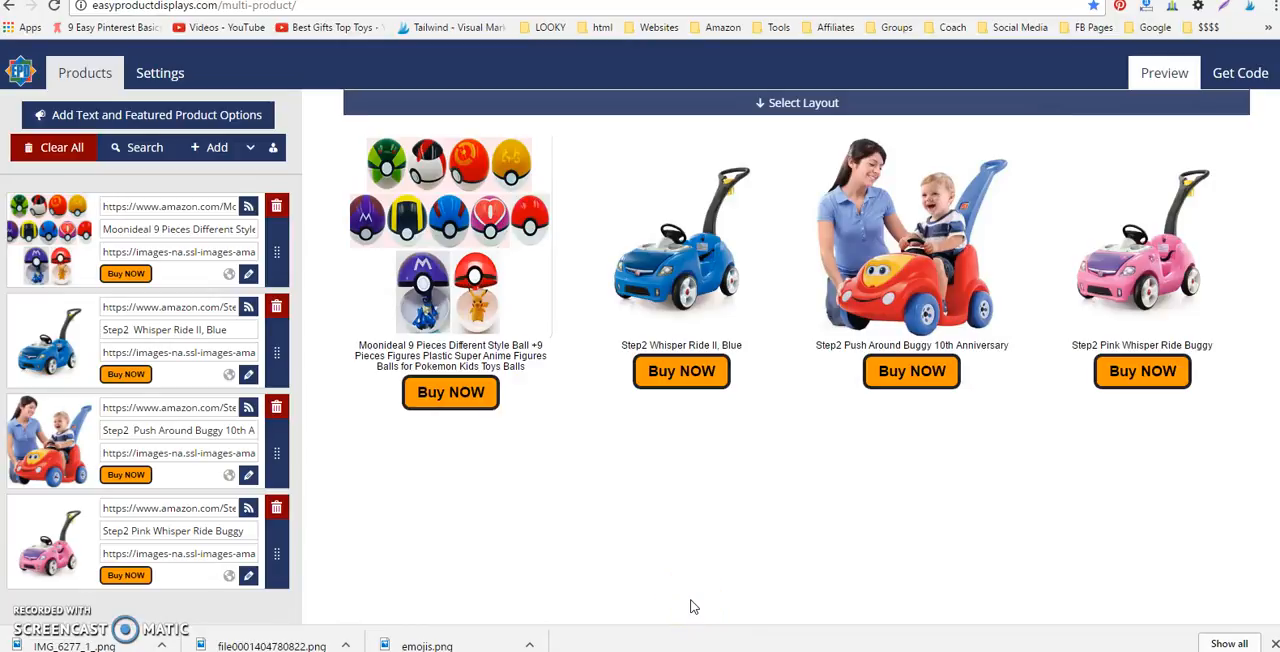
mouse_move(515, 335)
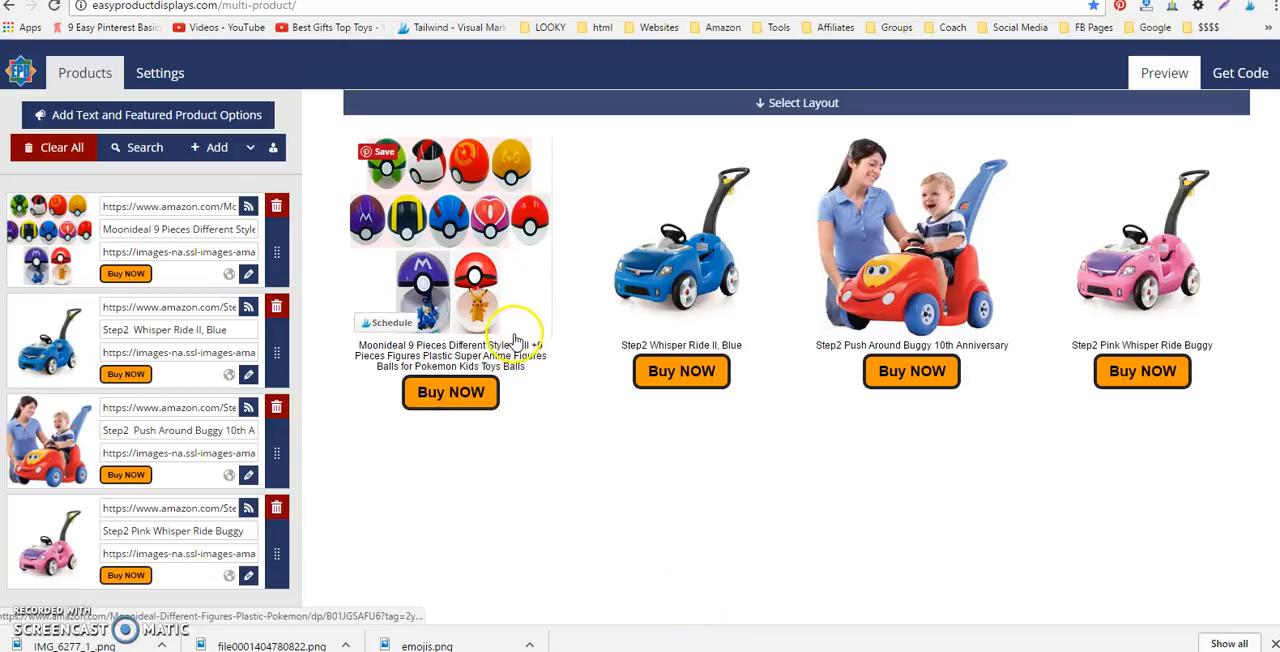
mouse_move(505, 340)
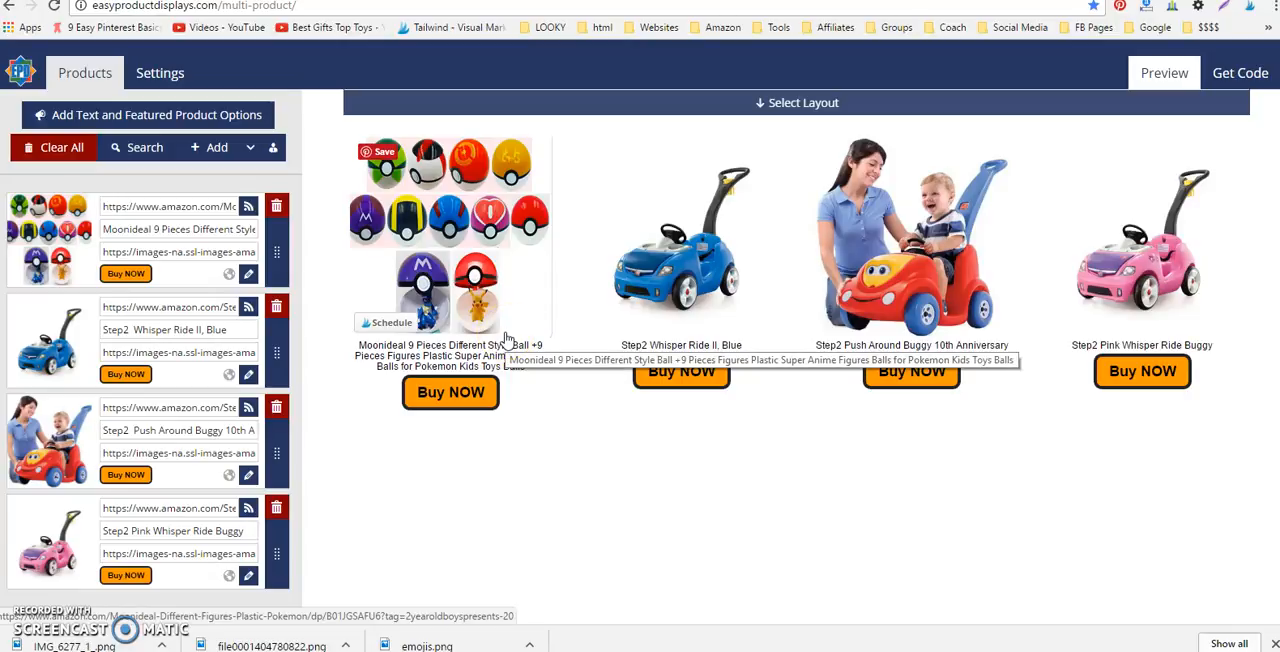
mouse_move(510, 340)
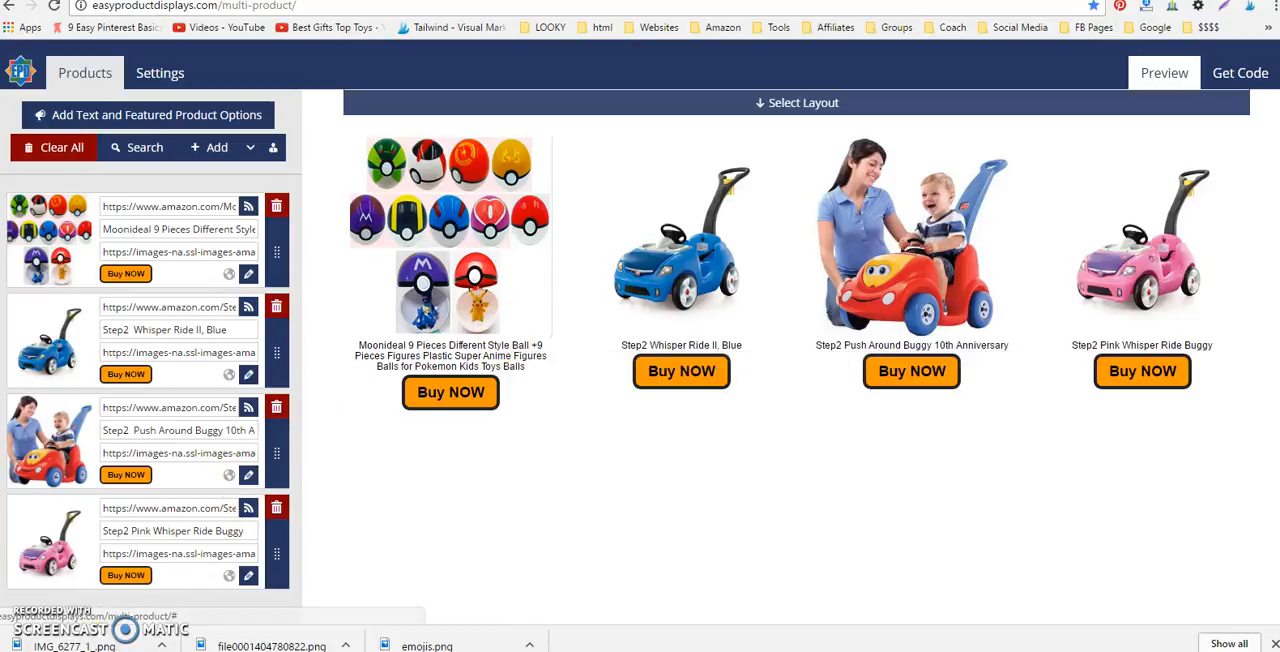